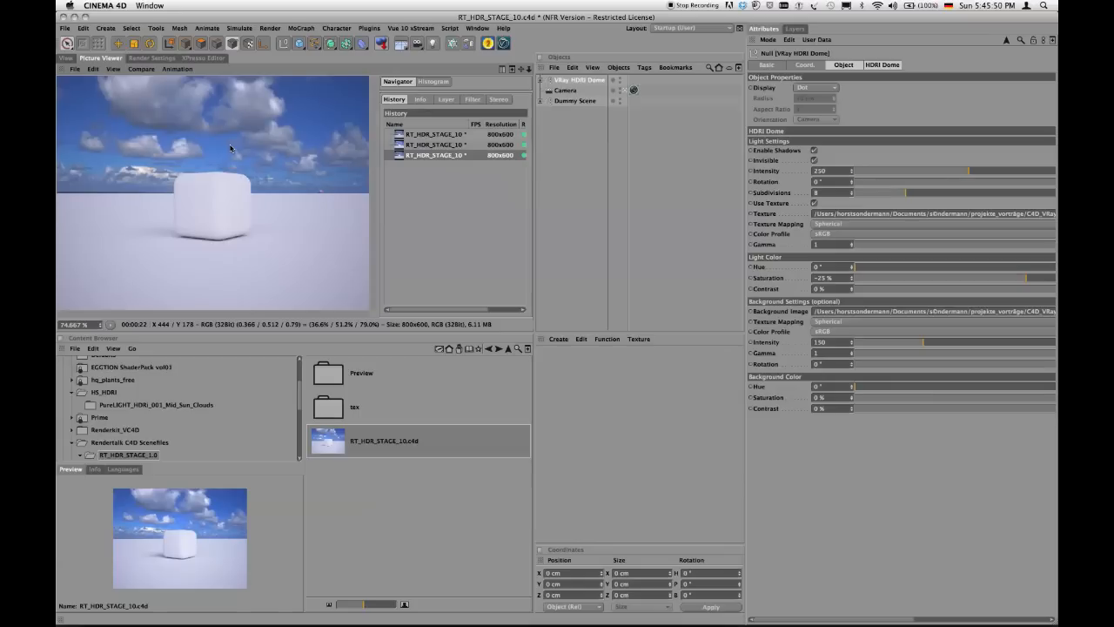
pyautogui.moveTo(250, 161)
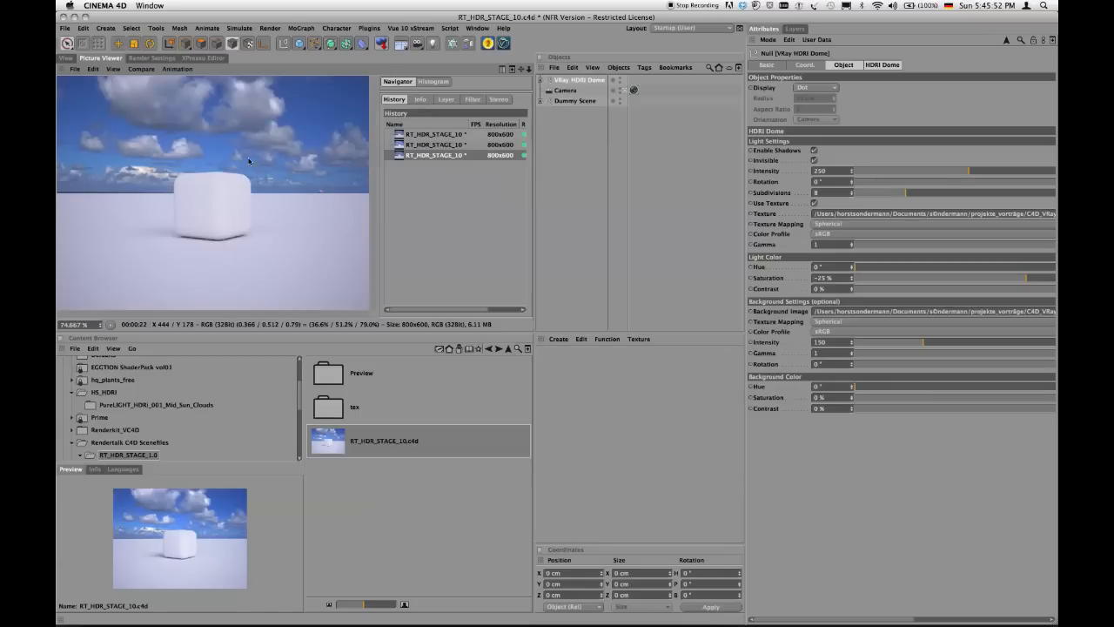
pyautogui.moveTo(273, 171)
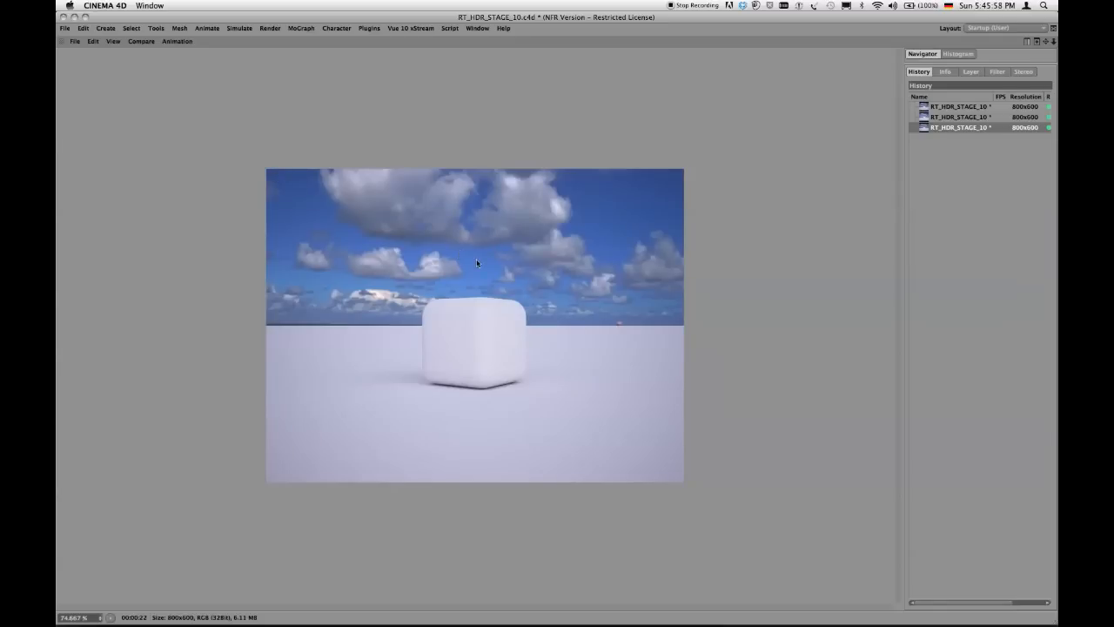
pyautogui.moveTo(430, 337)
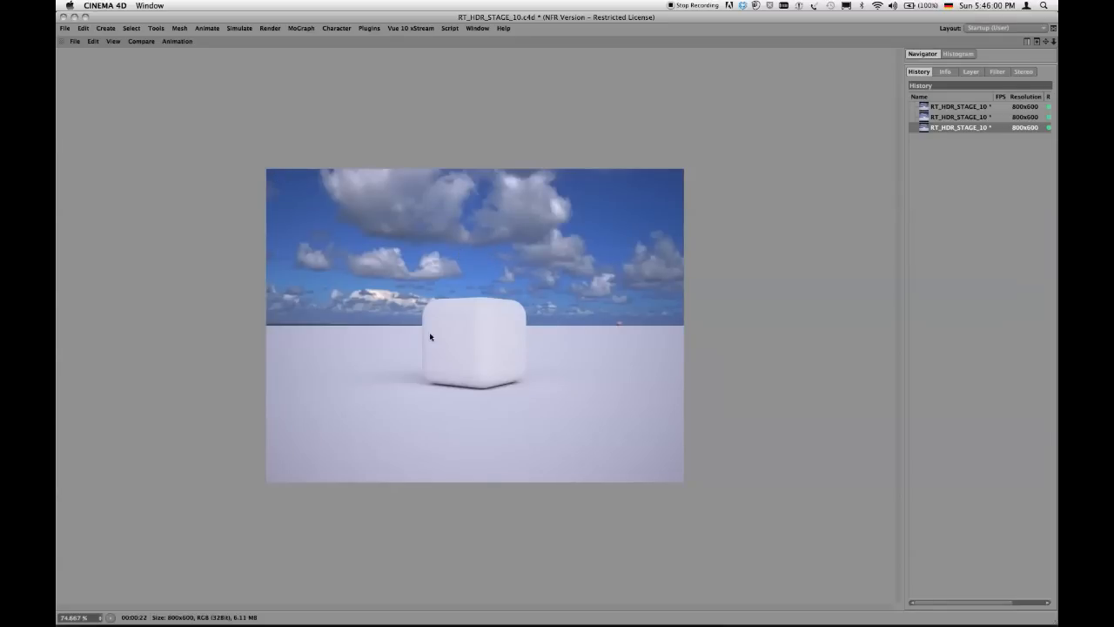
pyautogui.moveTo(364, 367)
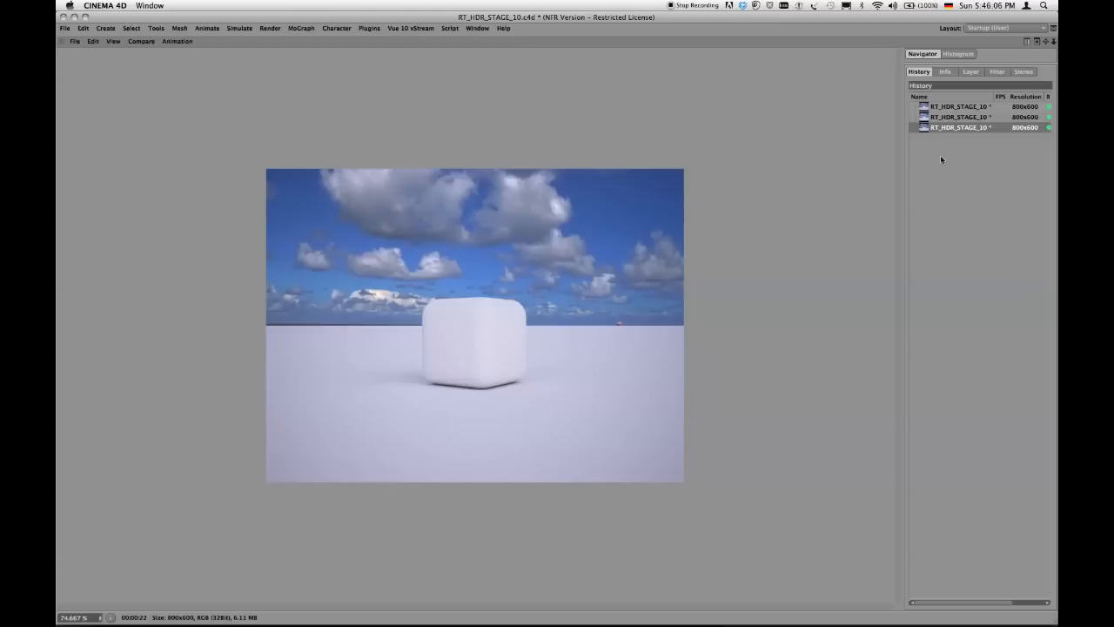
# View the earlier render from the history full-size, then exit the enlarged Picture Viewer
pyautogui.click(957, 116)
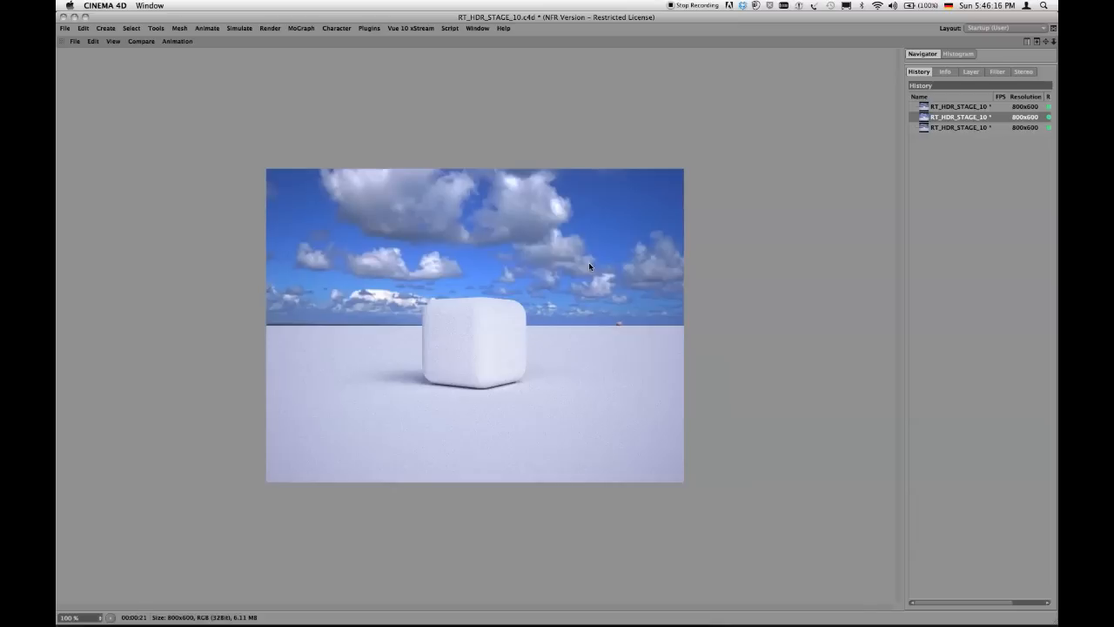
pyautogui.moveTo(465, 377)
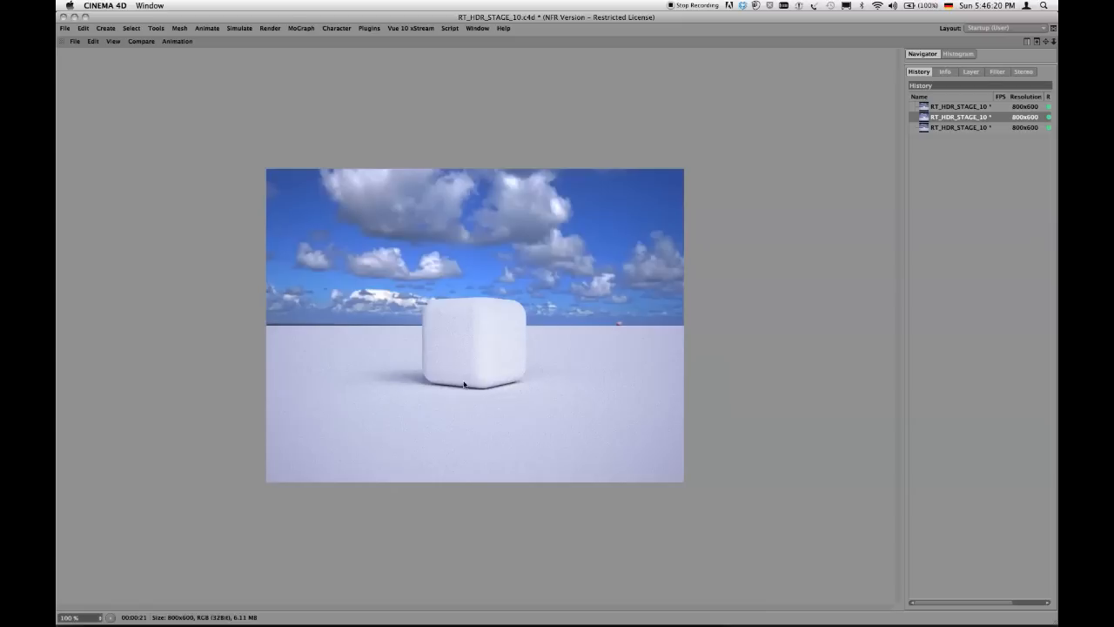
pyautogui.moveTo(897, 174)
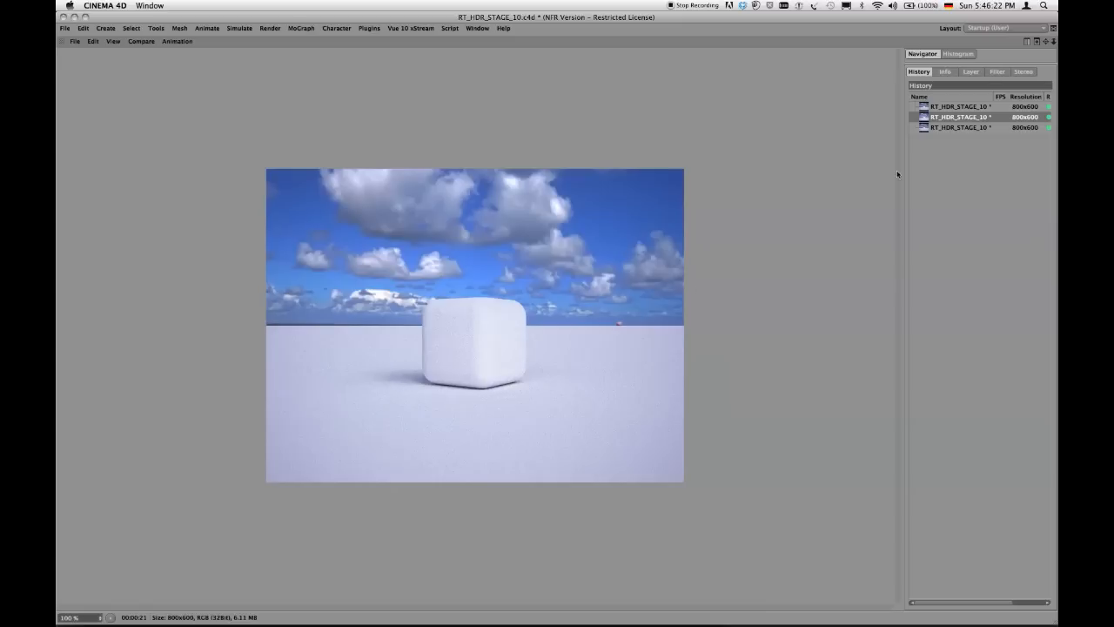
pyautogui.click(957, 106)
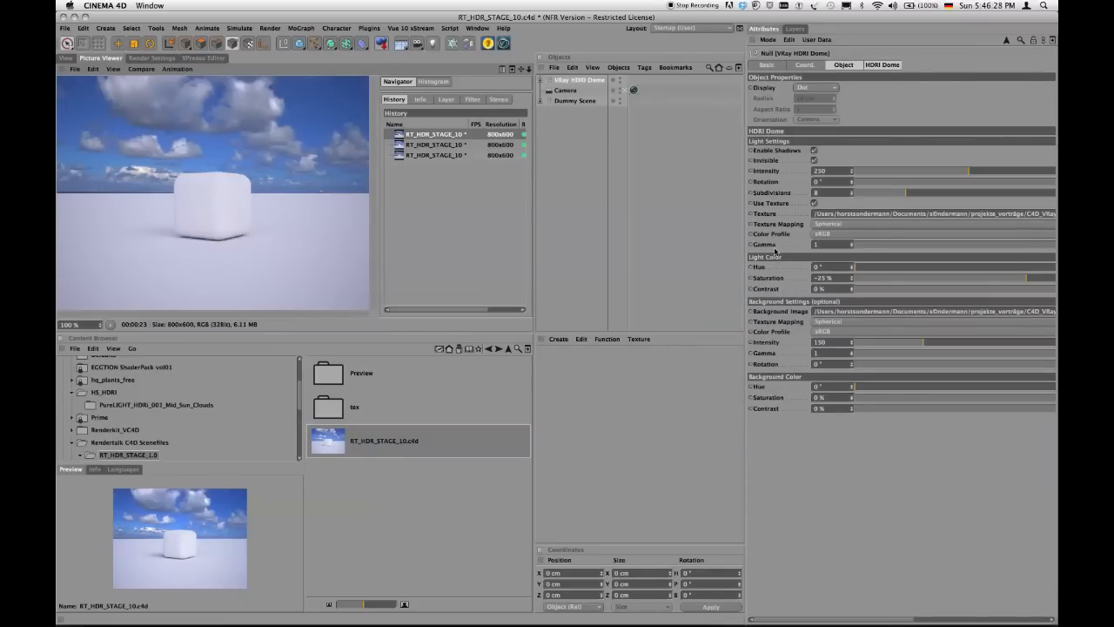
pyautogui.moveTo(762, 410)
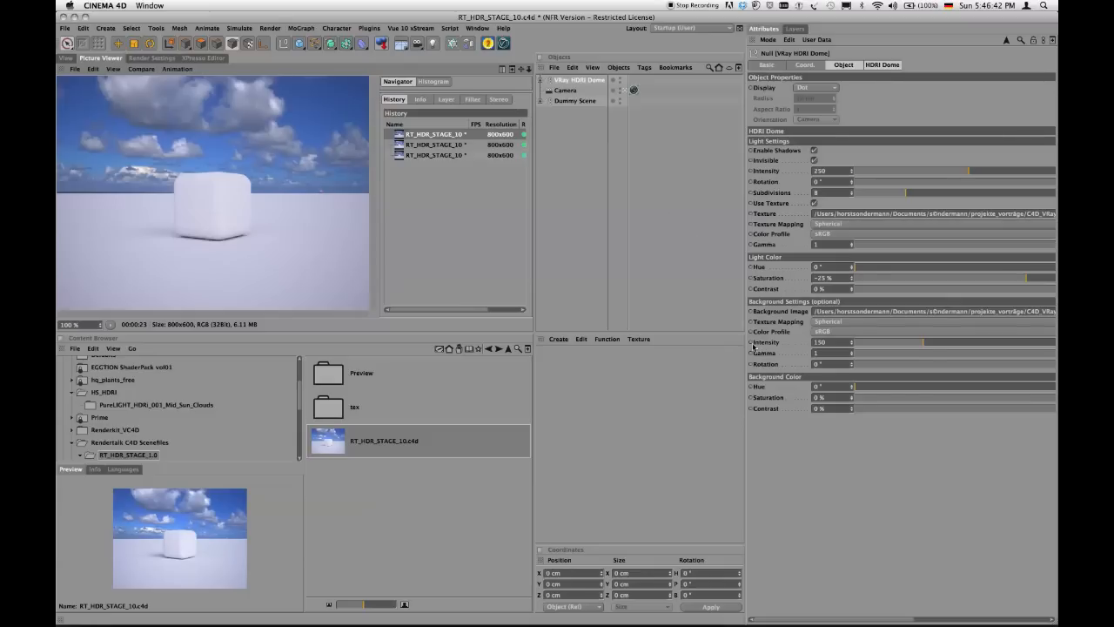
pyautogui.moveTo(787, 356)
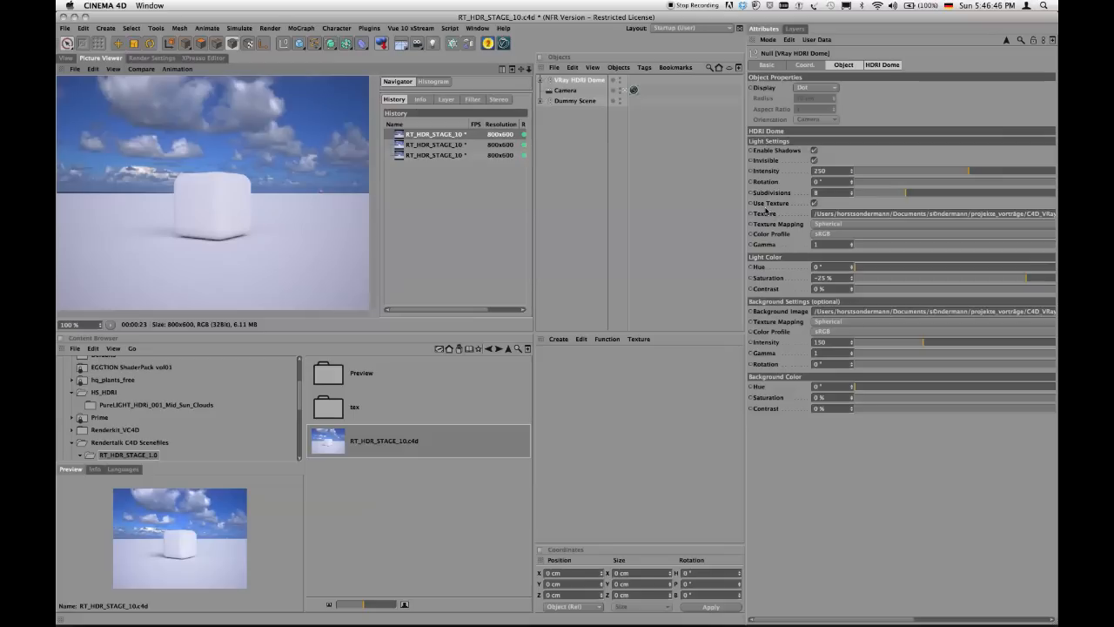
pyautogui.moveTo(827, 239)
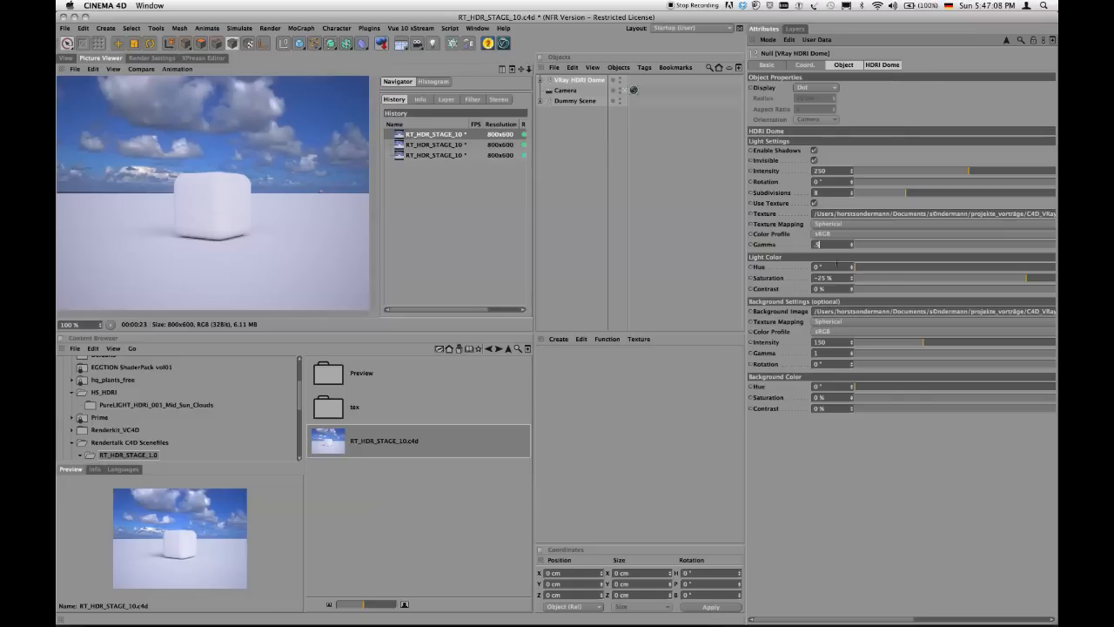
pyautogui.moveTo(795, 358)
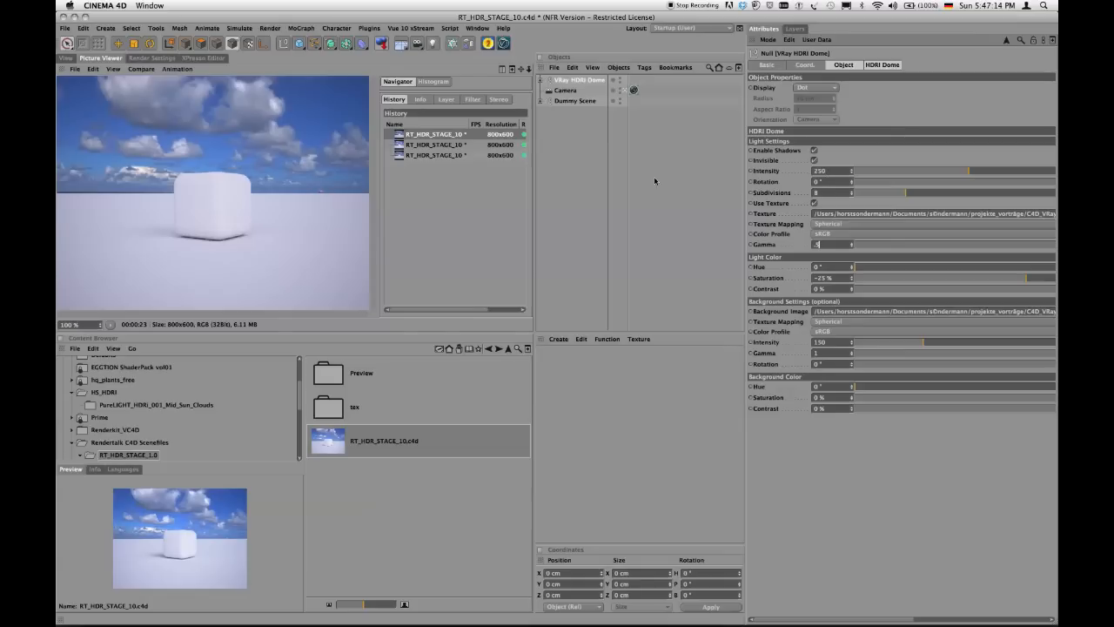
pyautogui.moveTo(324, 235)
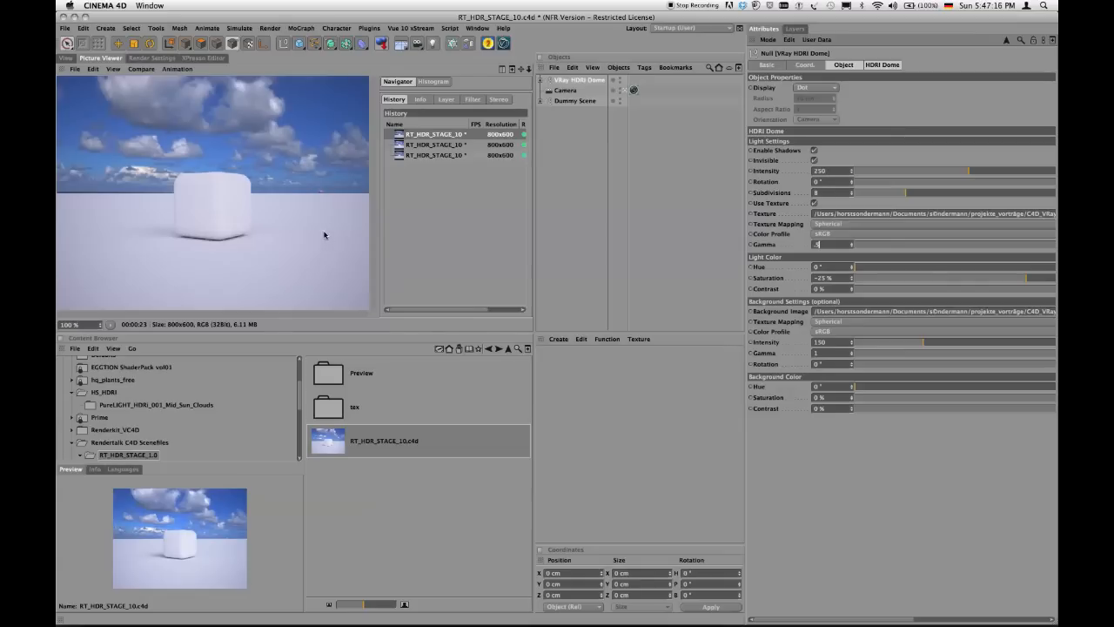
pyautogui.moveTo(826, 242)
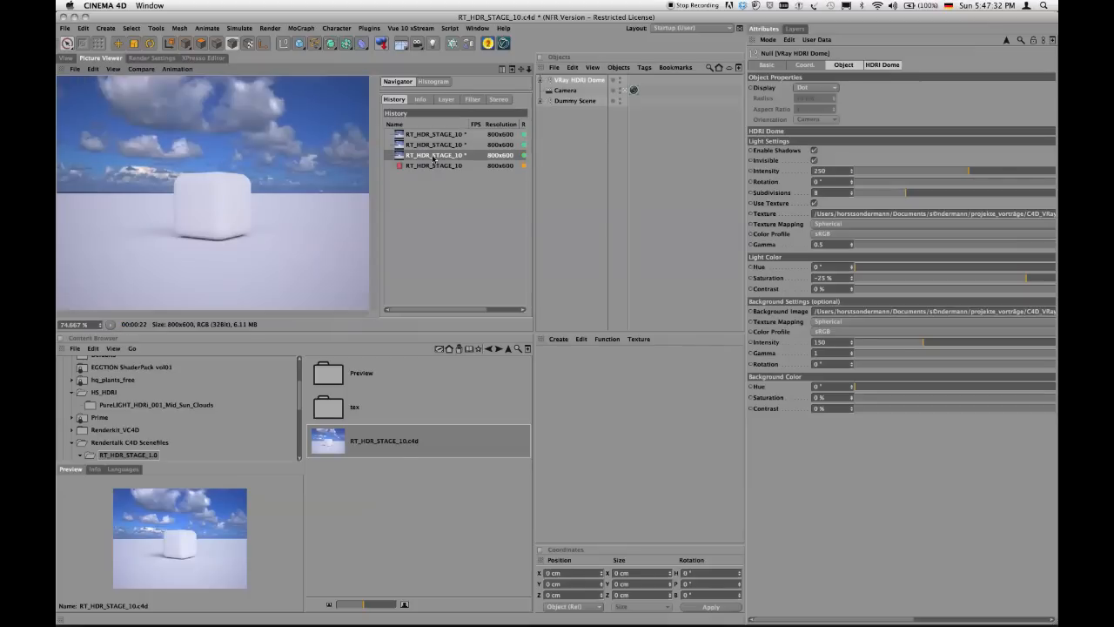
# Show the newest history entry, the finished gamma 0.5 render with darker grey cube
pyautogui.click(432, 165)
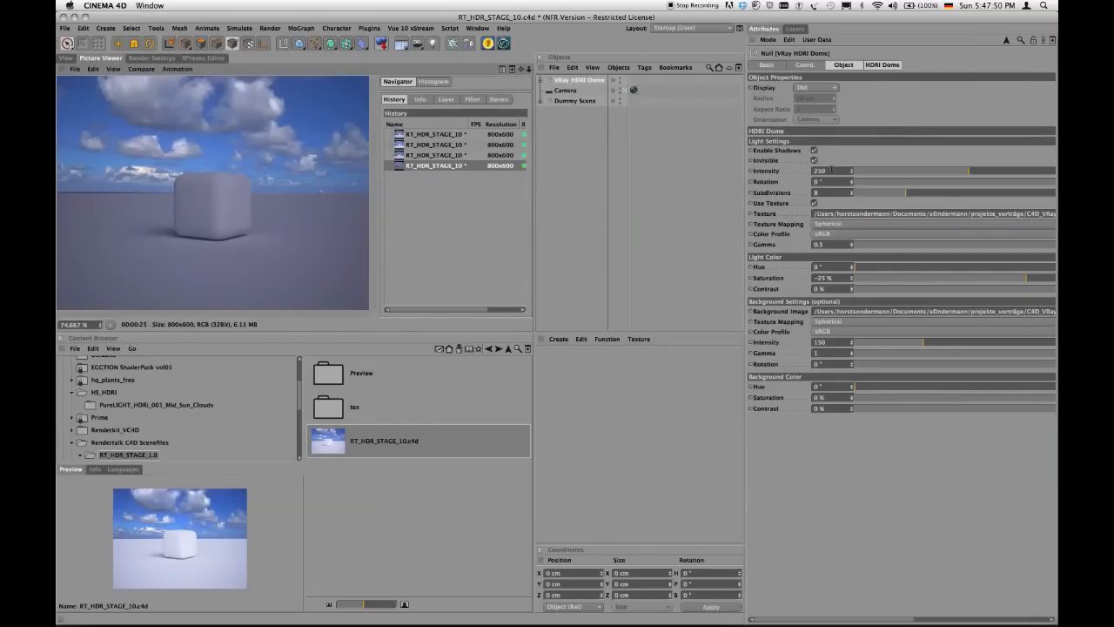
pyautogui.tripleClick(833, 171)
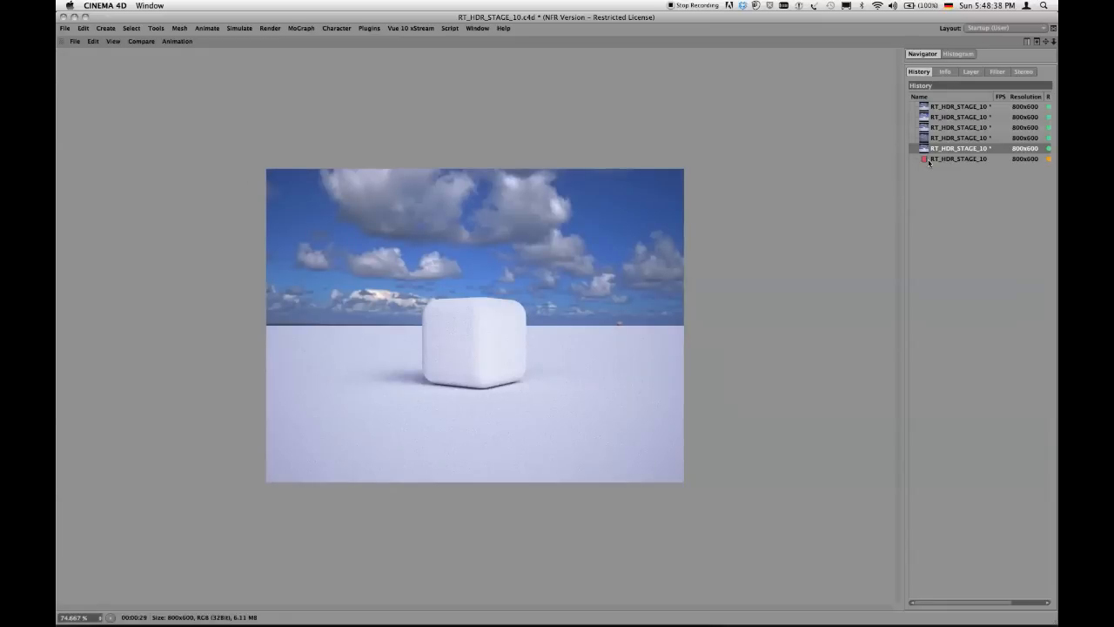
# Switch between the in-progress render and the latest finished render in the History list
pyautogui.click(957, 147)
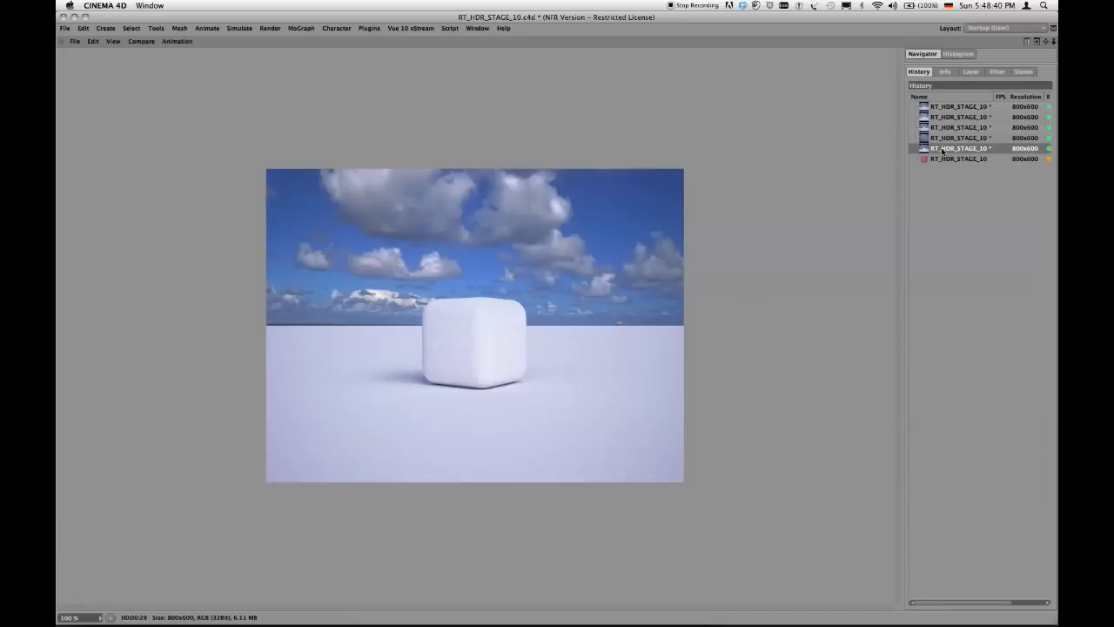
pyautogui.click(957, 159)
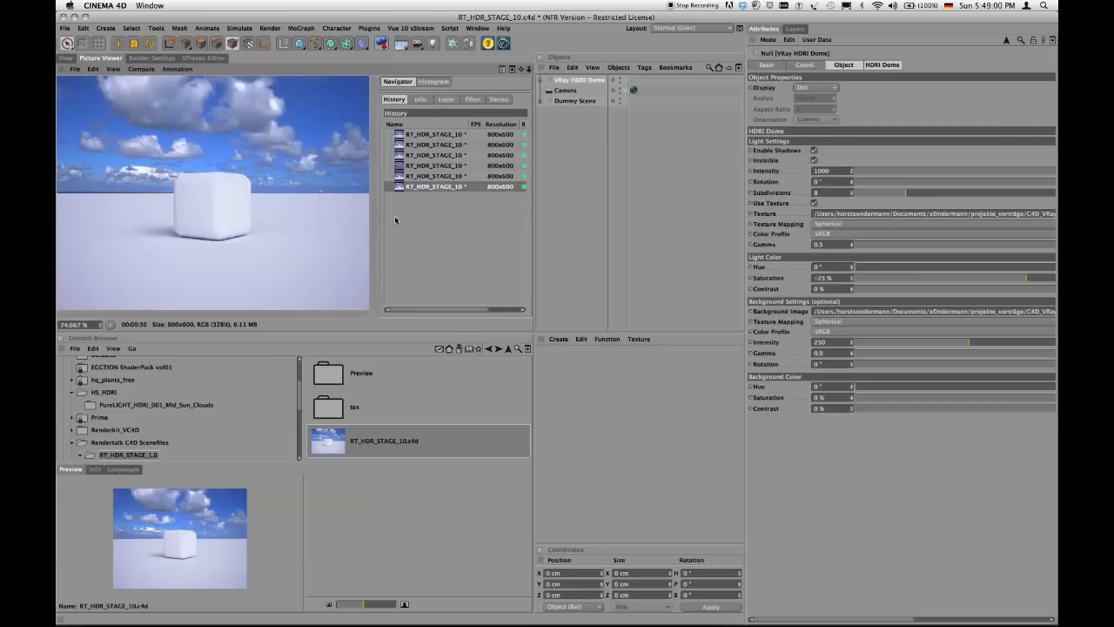
pyautogui.moveTo(414, 208)
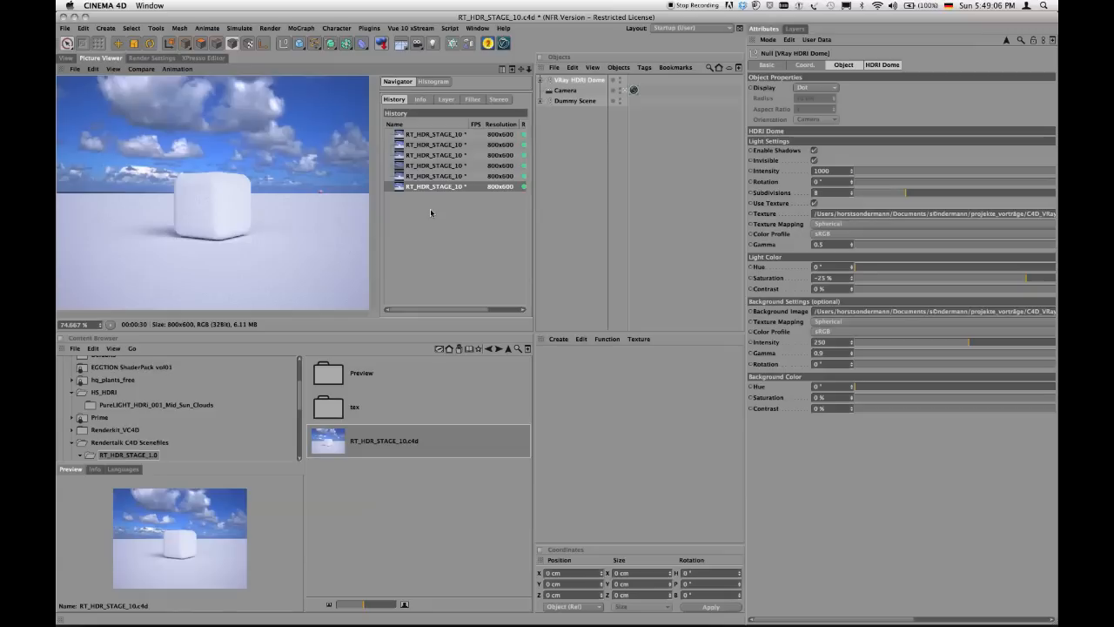
pyautogui.moveTo(283, 346)
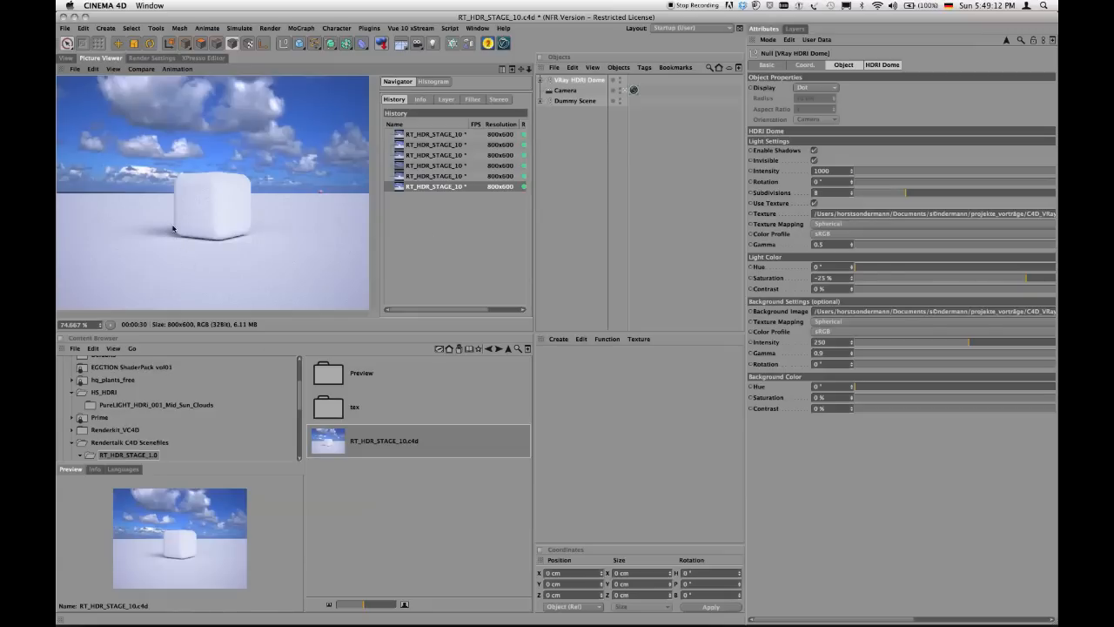
pyautogui.moveTo(215, 200)
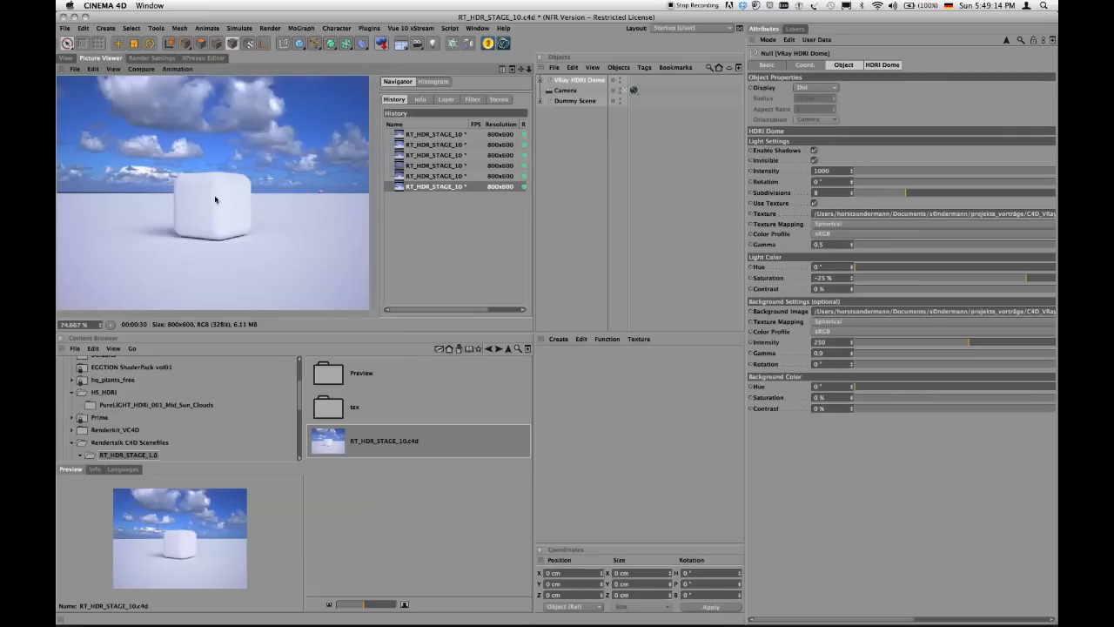
pyautogui.moveTo(231, 215)
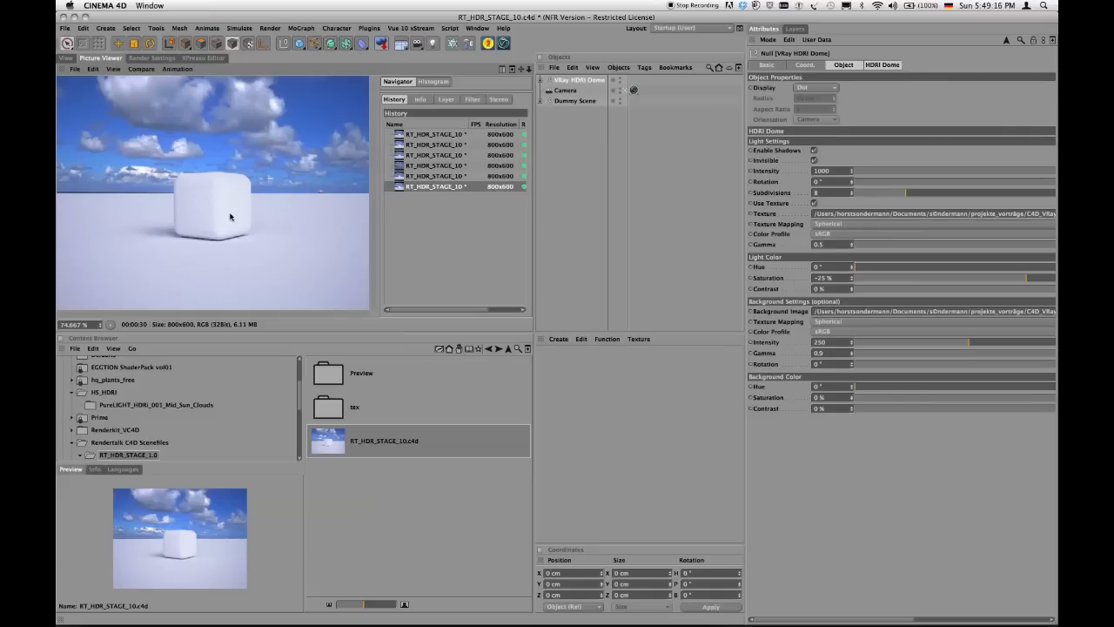
pyautogui.moveTo(215, 227)
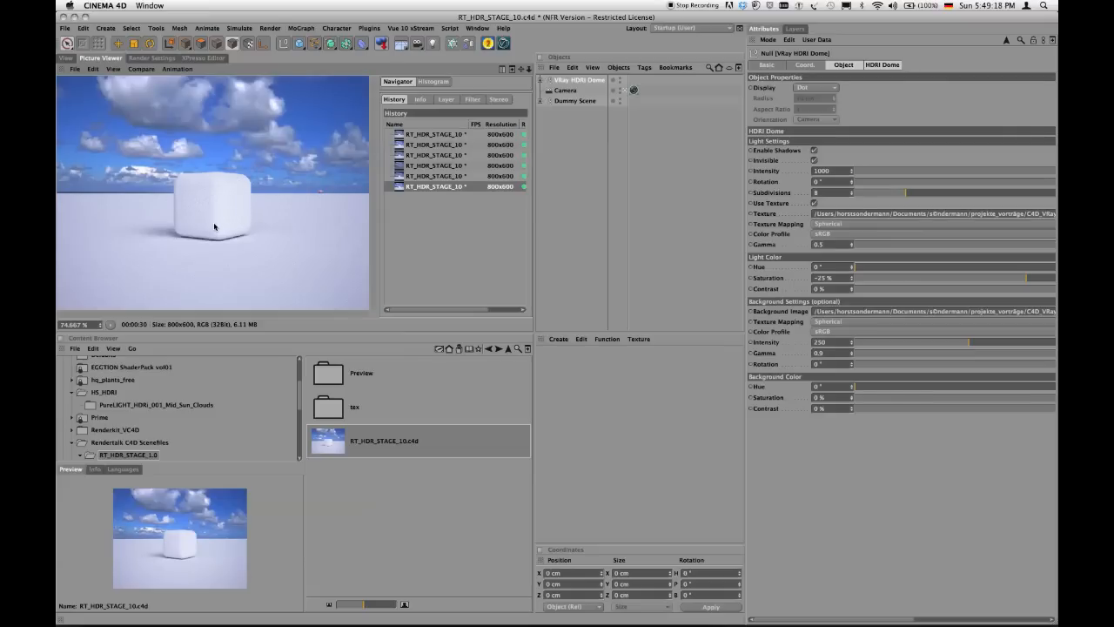
pyautogui.moveTo(149, 242)
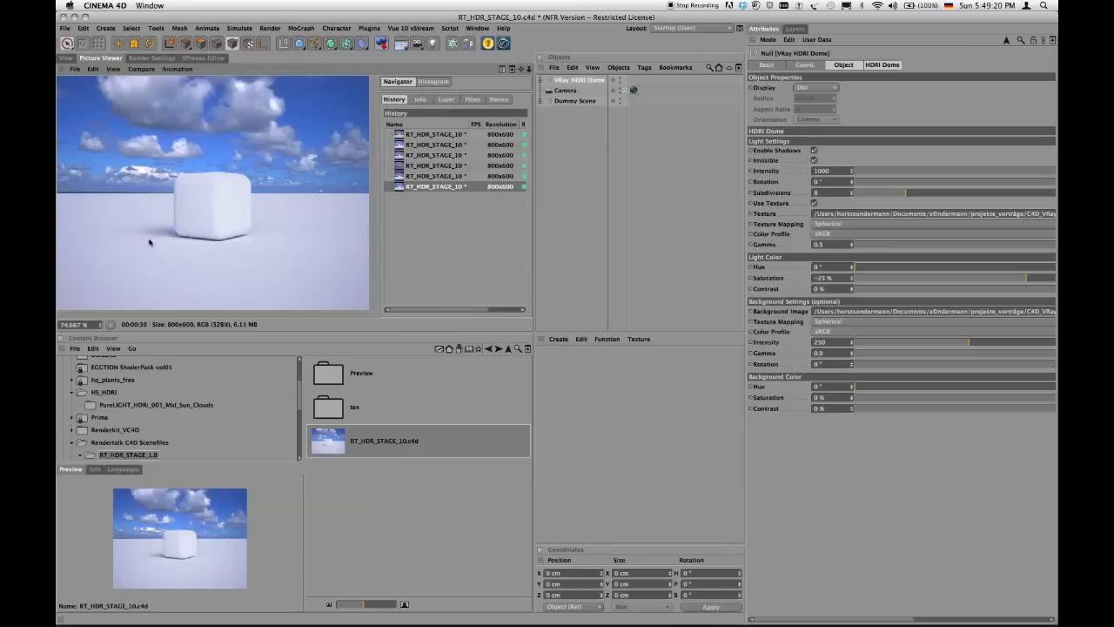
pyautogui.moveTo(93, 410)
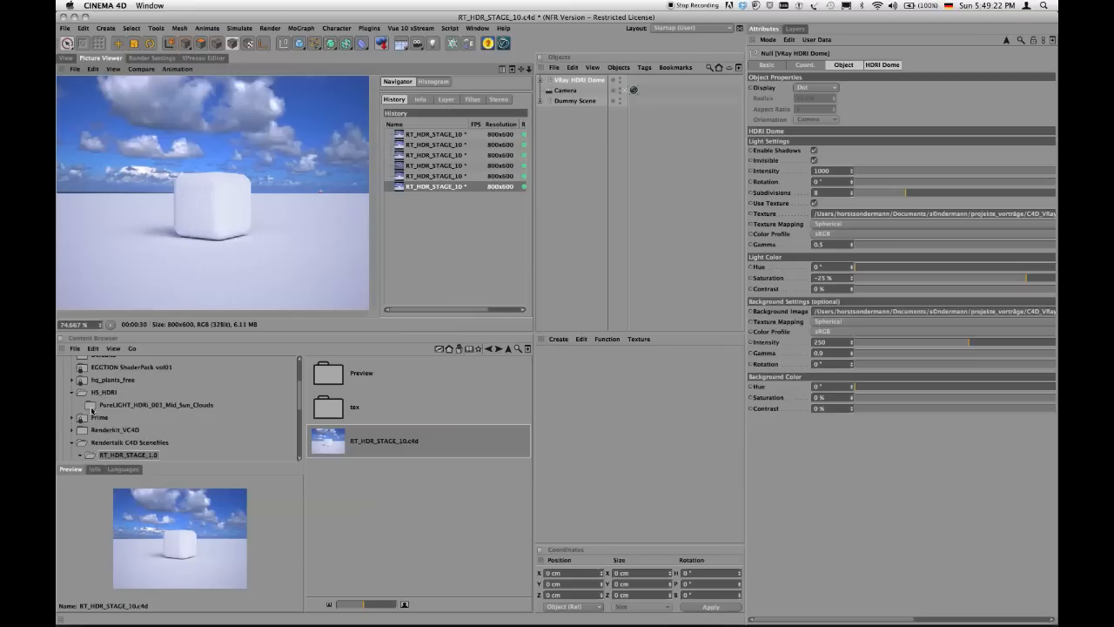
# Open the PureLIGHT_HDRI_001_Mid_Sun_Clouds folder and select its .hdr image
pyautogui.click(156, 405)
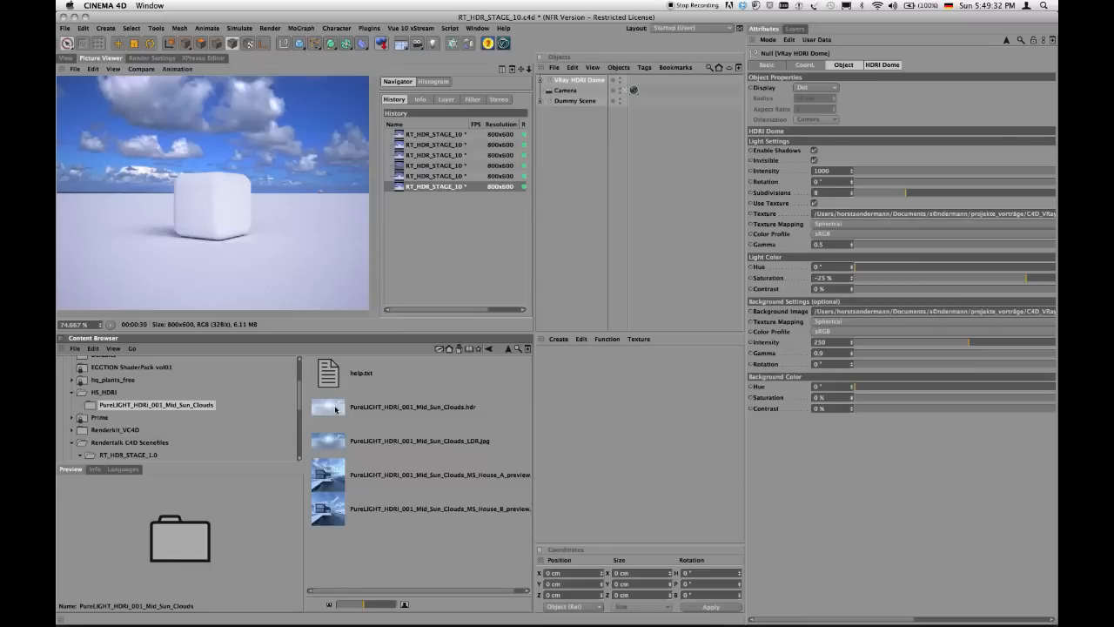
pyautogui.click(416, 406)
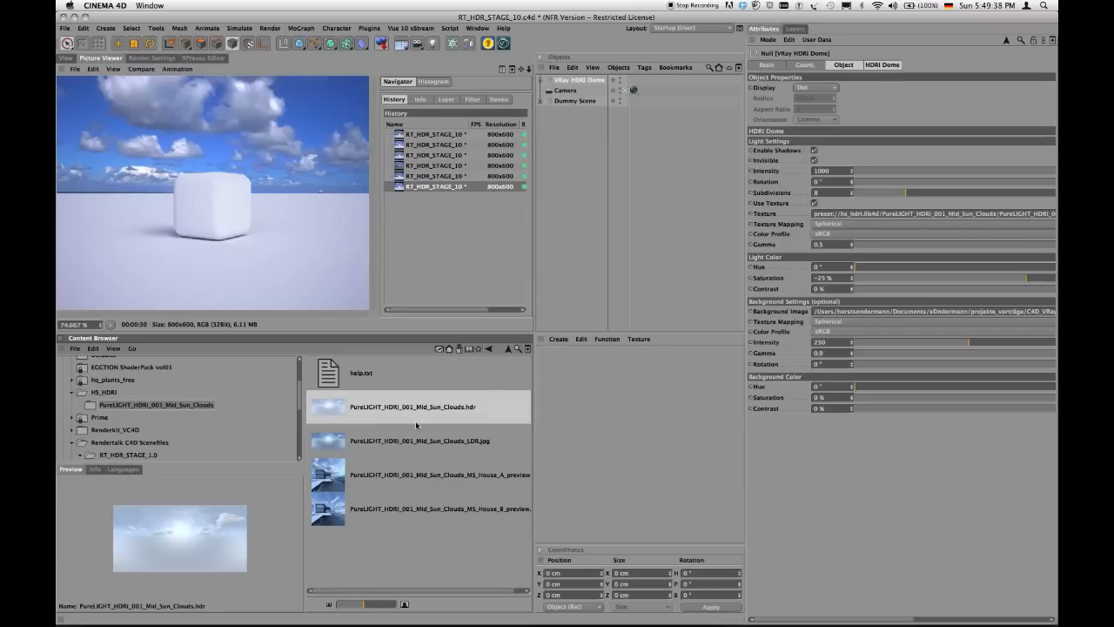
pyautogui.moveTo(328, 443)
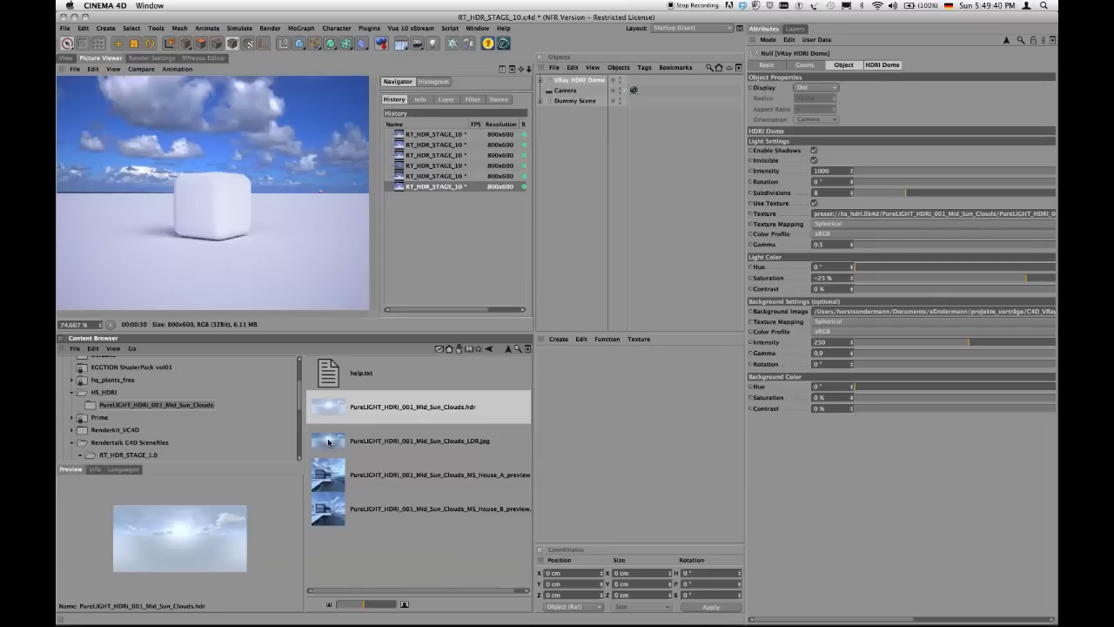
# Choose PureLIGHT_HDRI_001_Mid_Sun_Clouds_LDR.jpg as the dome's background image file
pyautogui.click(418, 440)
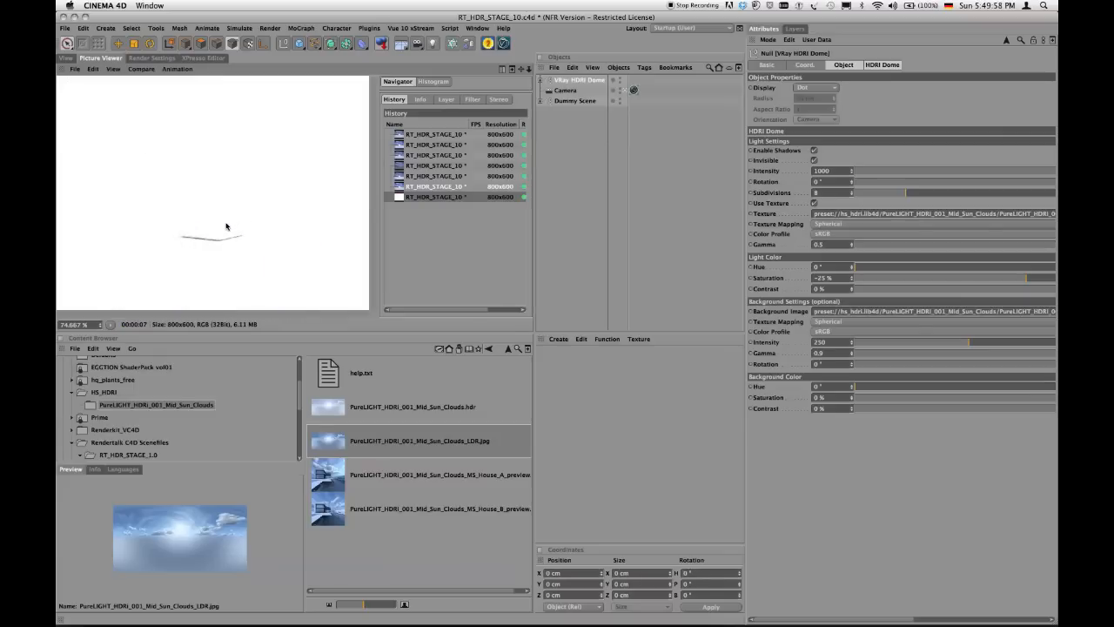
pyautogui.moveTo(272, 178)
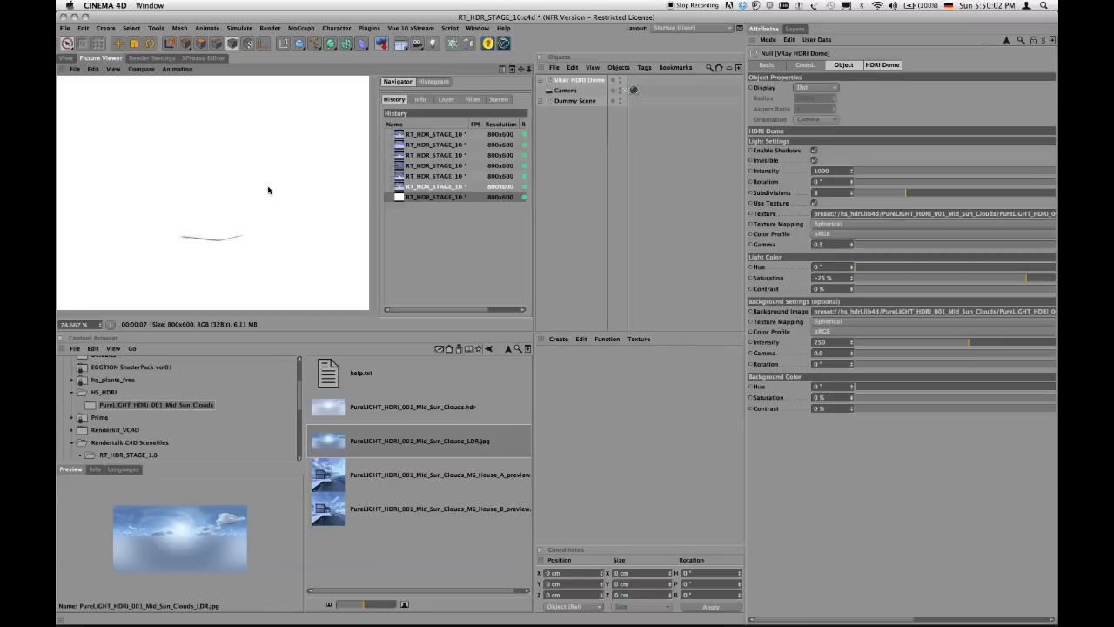
pyautogui.moveTo(340, 145)
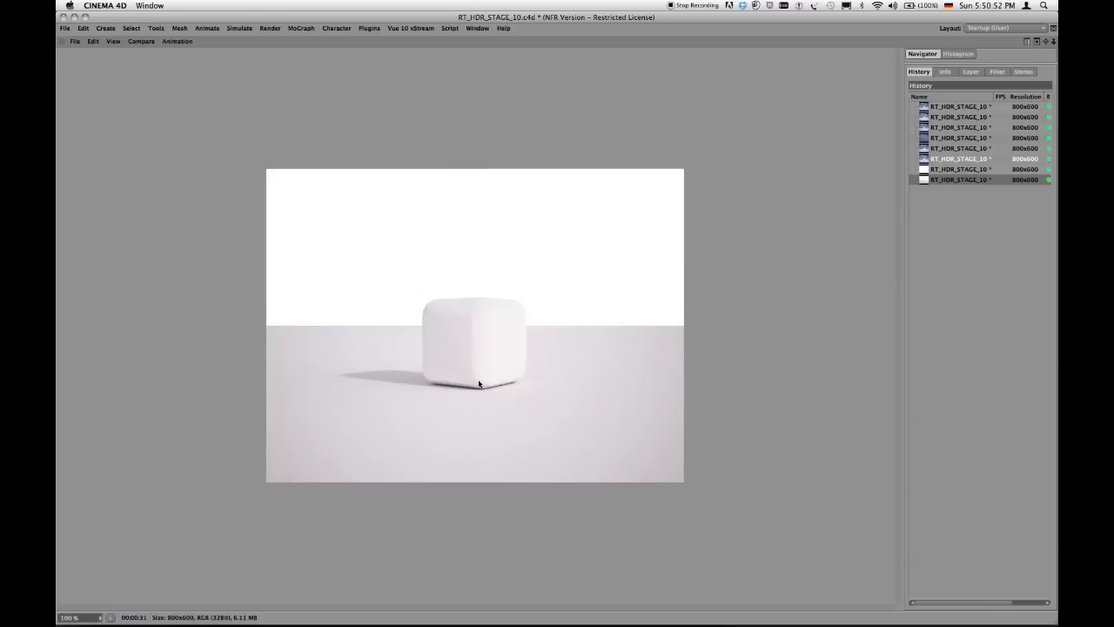
pyautogui.moveTo(354, 374)
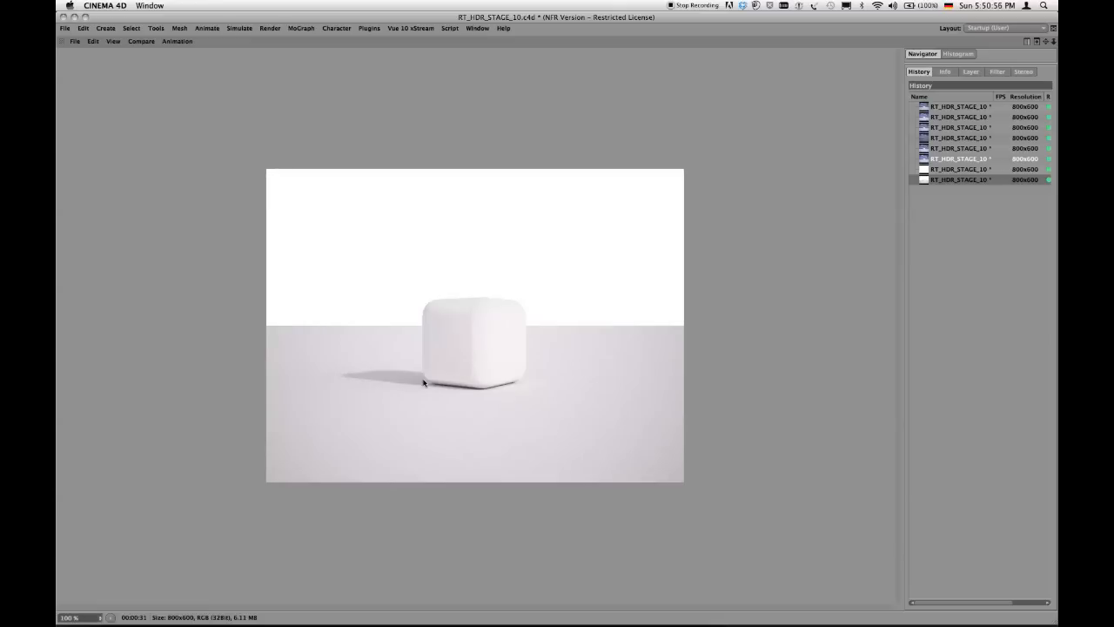
pyautogui.moveTo(840, 272)
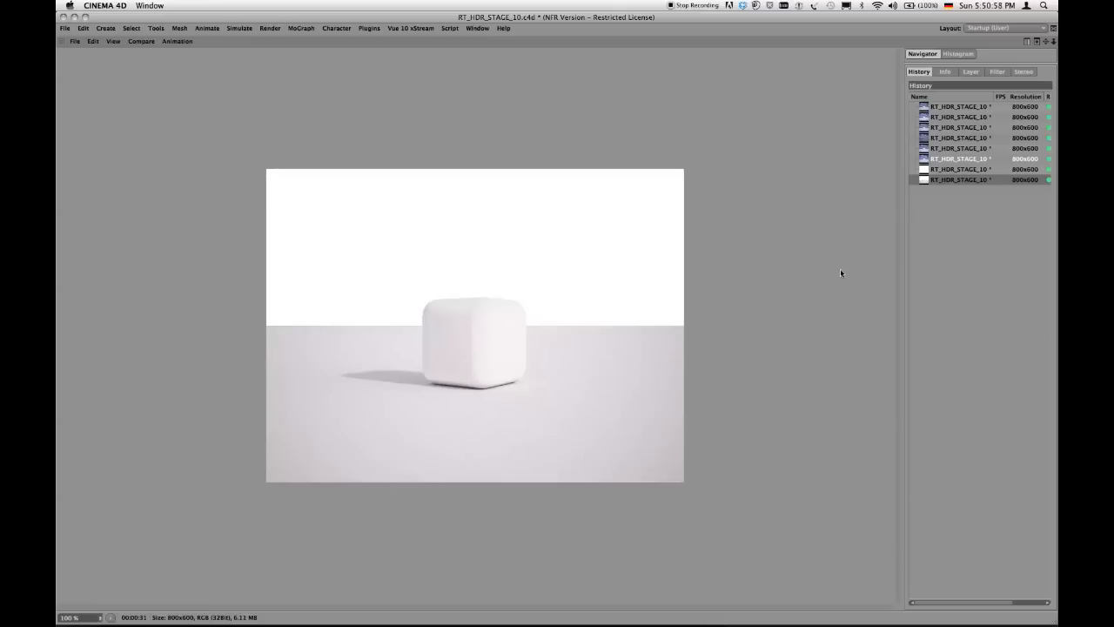
# Select earlier History entries to compare the blue cloudy-sky render with the white result
pyautogui.click(958, 158)
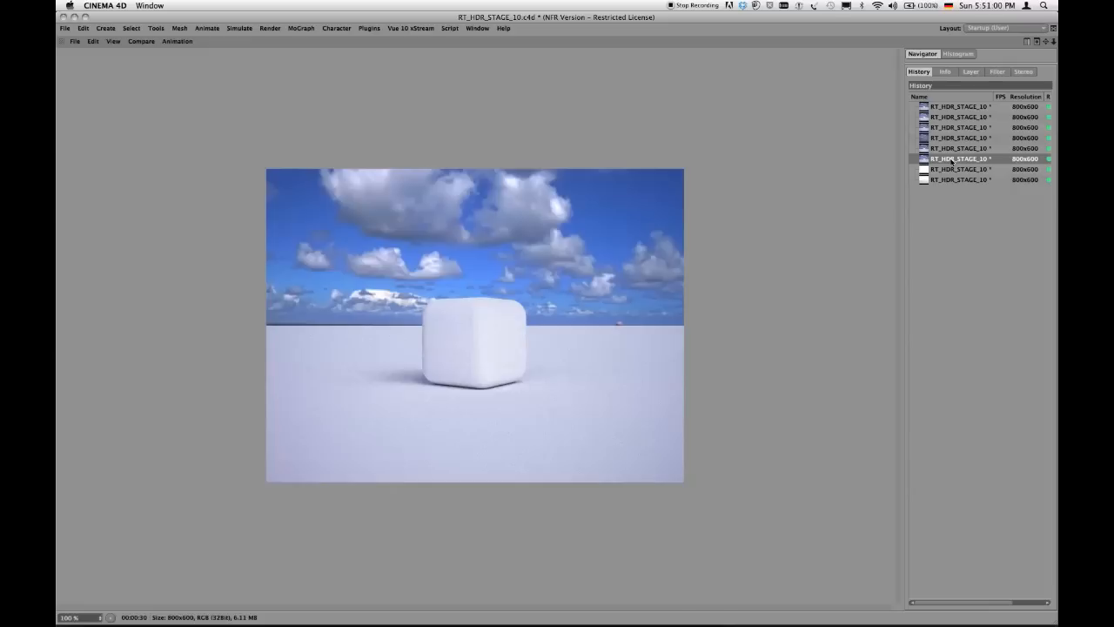
pyautogui.moveTo(952, 248)
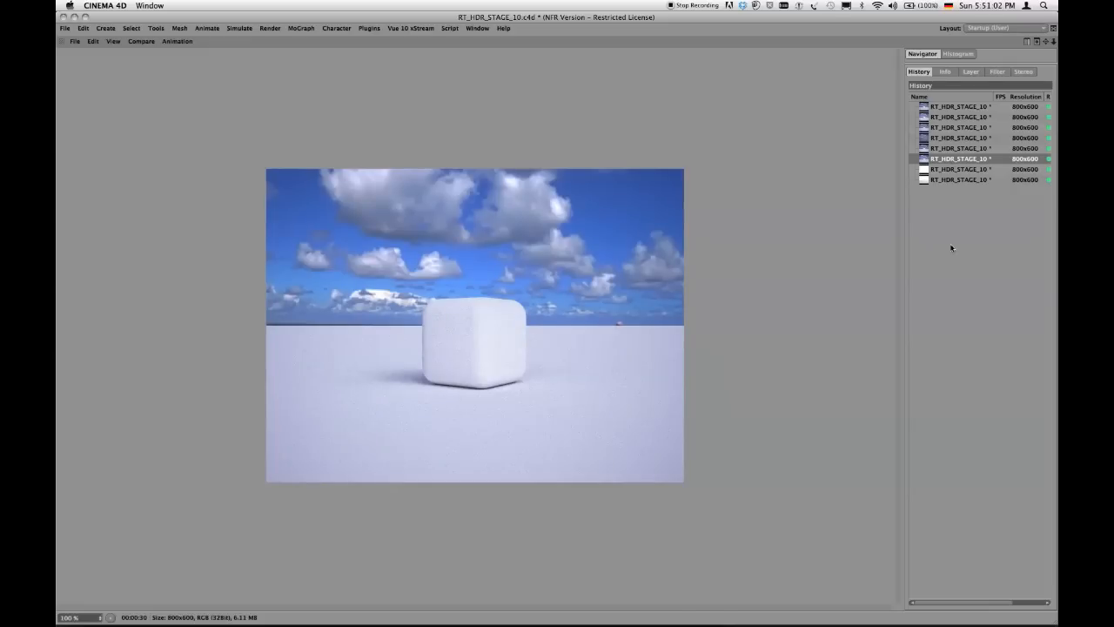
pyautogui.click(957, 180)
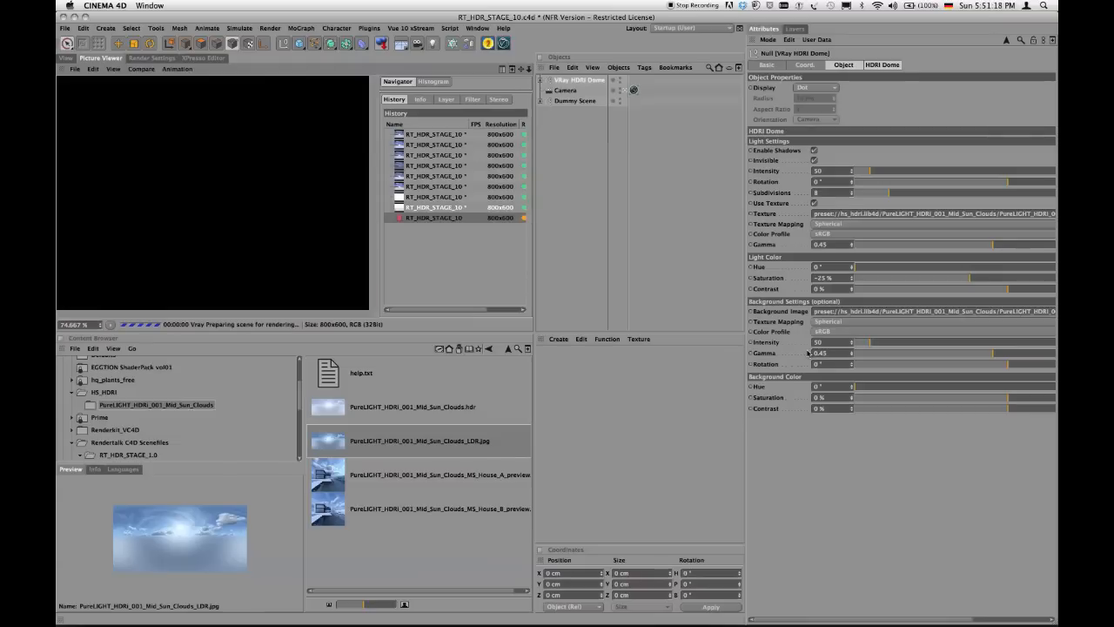
pyautogui.moveTo(632, 386)
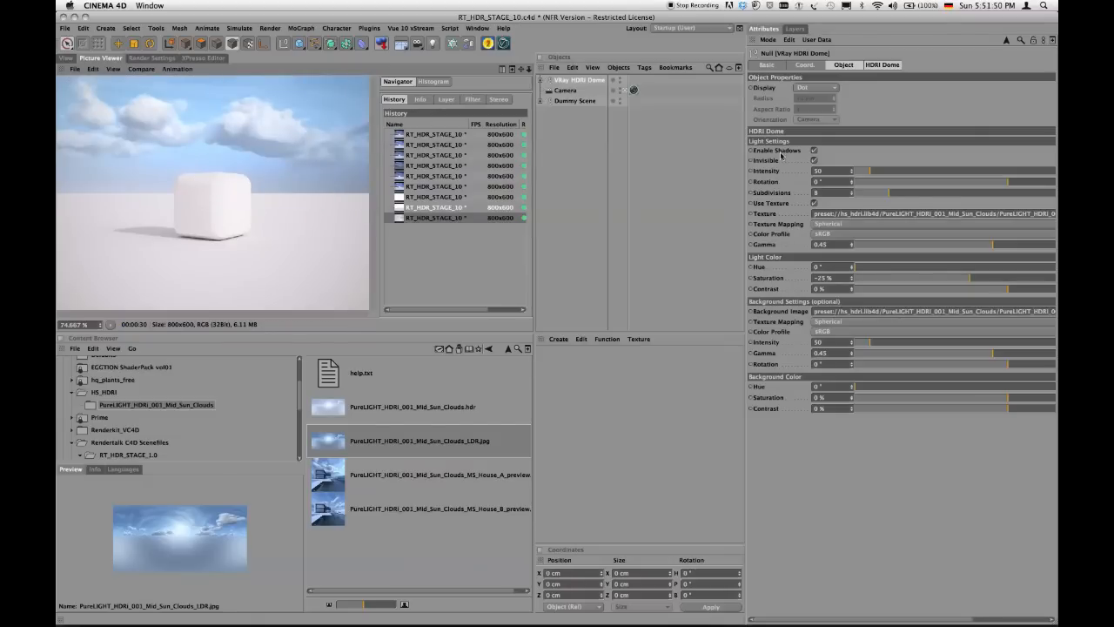
pyautogui.moveTo(794, 179)
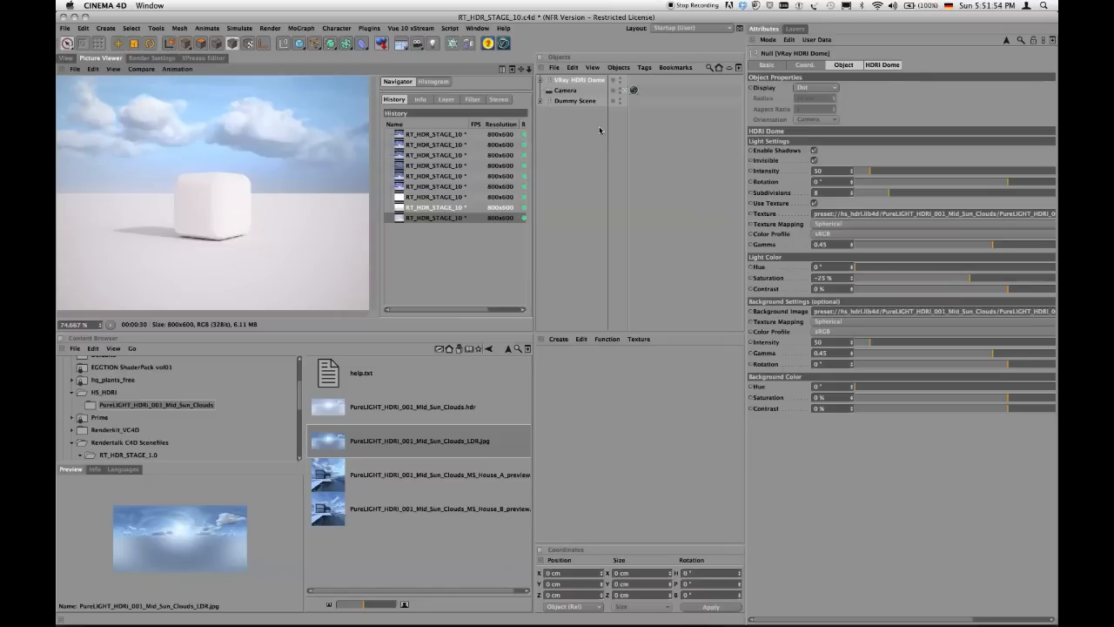
pyautogui.moveTo(569, 131)
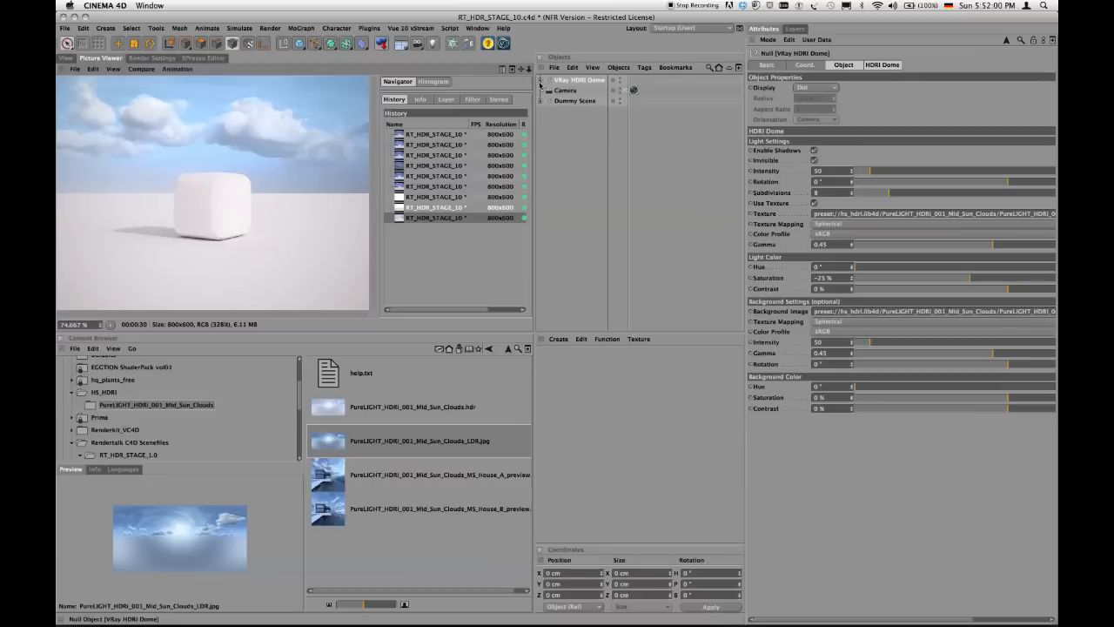
pyautogui.moveTo(553, 80)
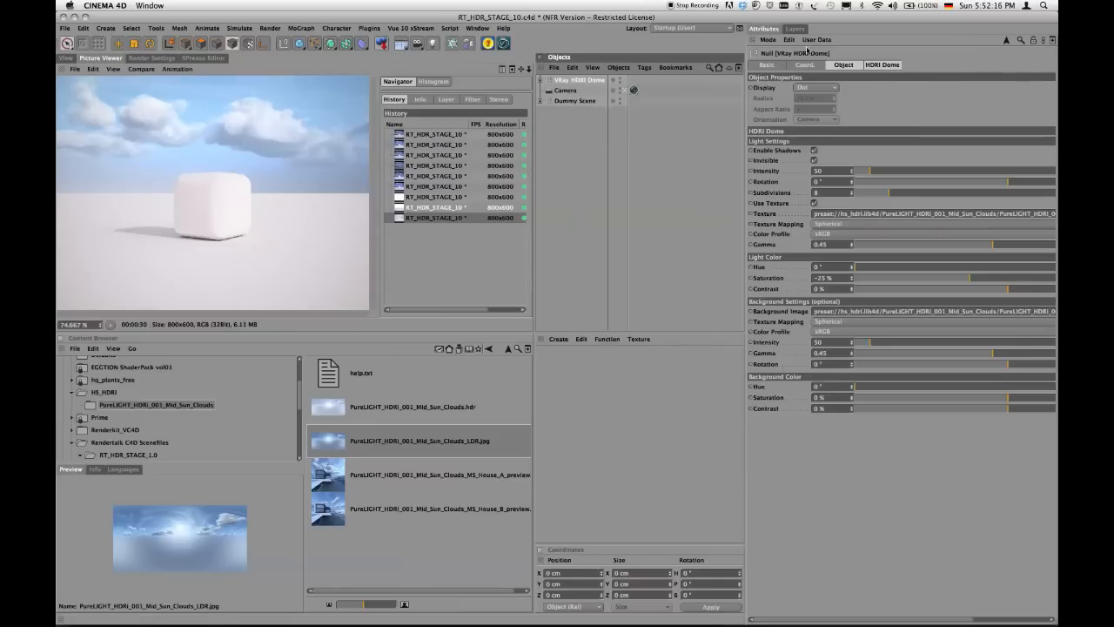
# Open the Layers tab and toggle Tag Hideout layer visibility to inspect the hidden objects
pyautogui.click(793, 29)
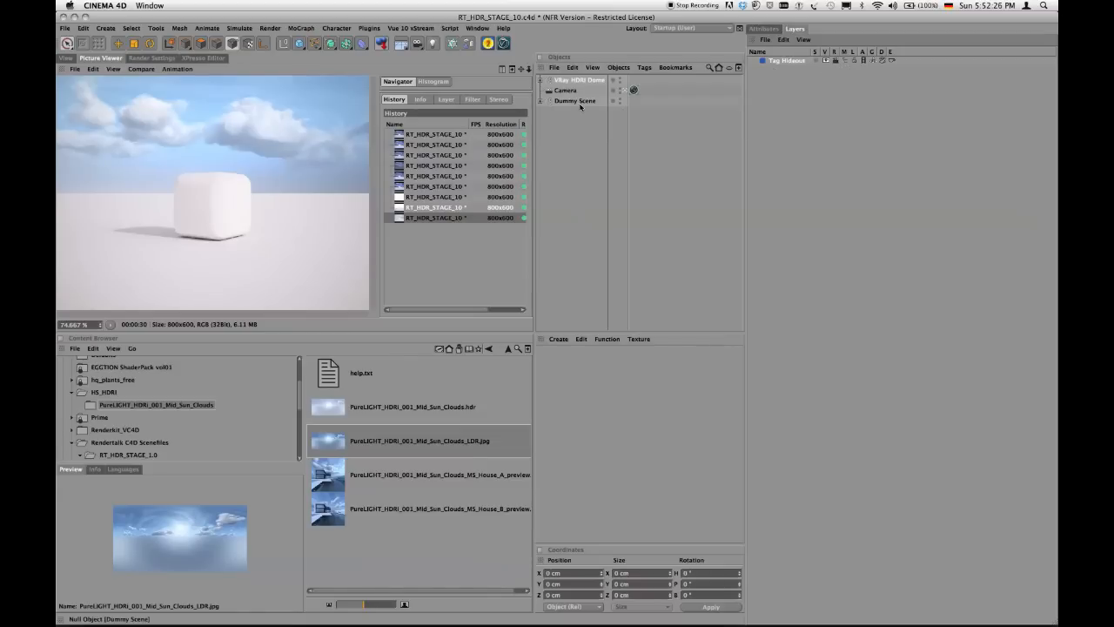
pyautogui.moveTo(570, 199)
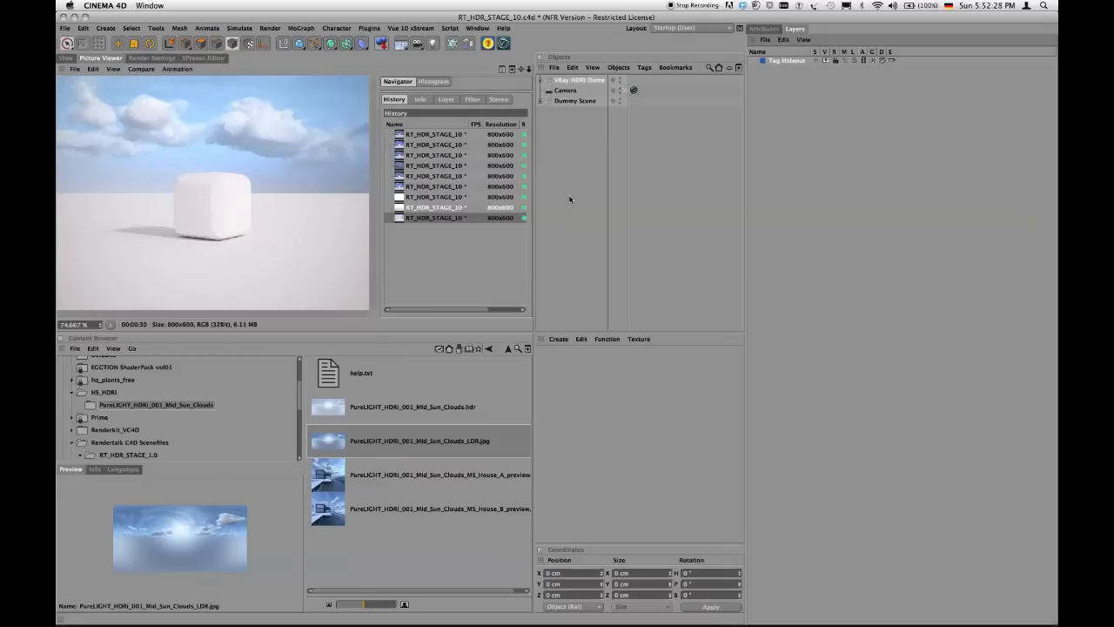
pyautogui.moveTo(859, 80)
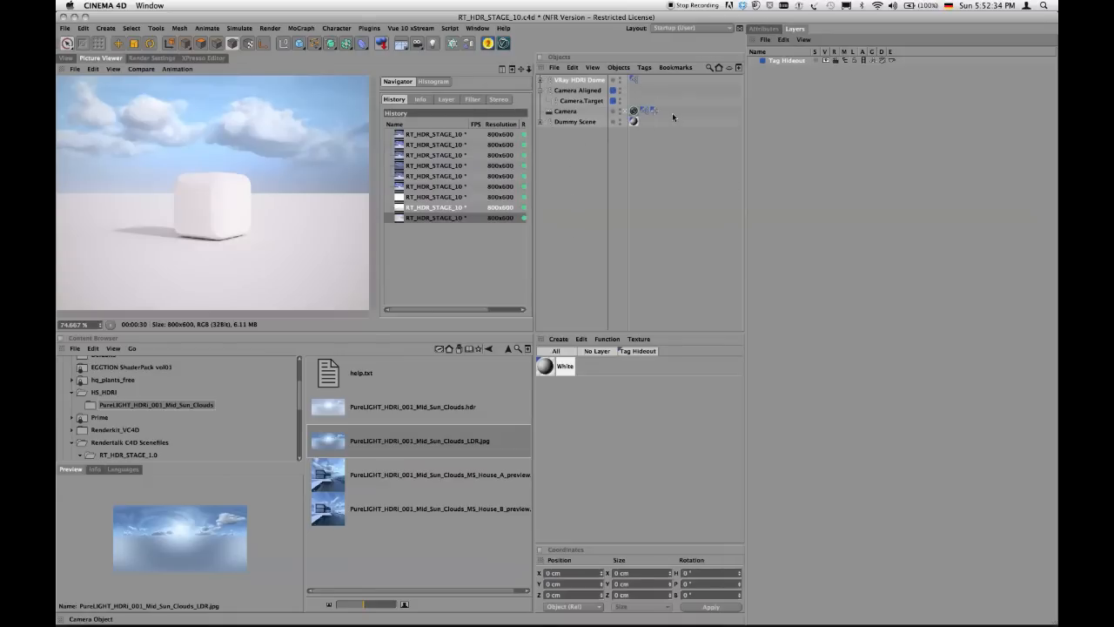
pyautogui.click(583, 89)
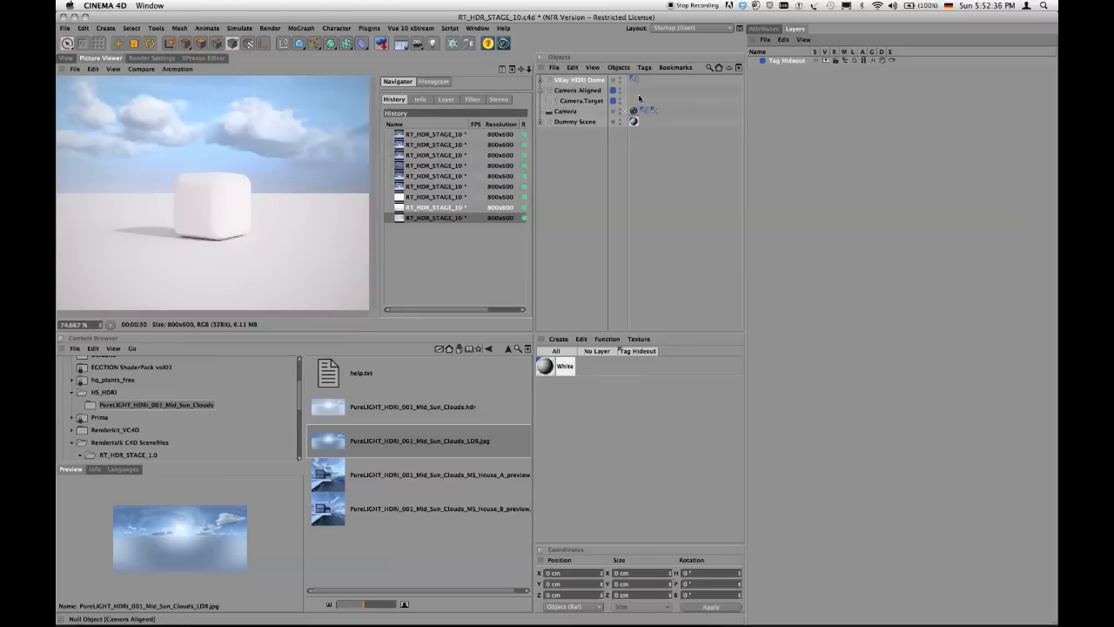
pyautogui.click(580, 79)
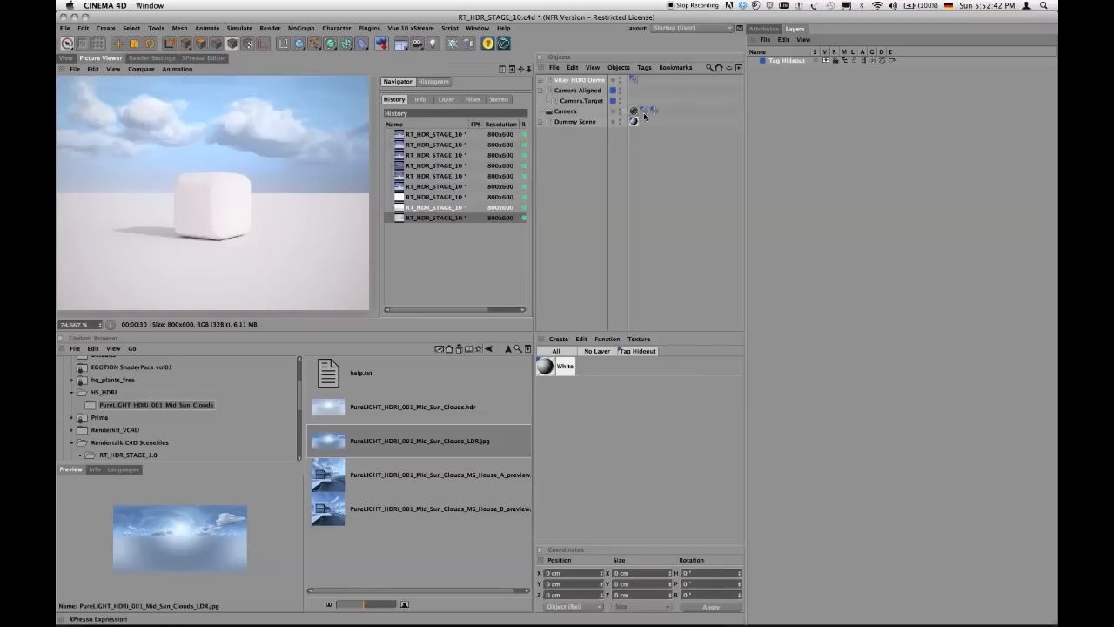
pyautogui.click(564, 111)
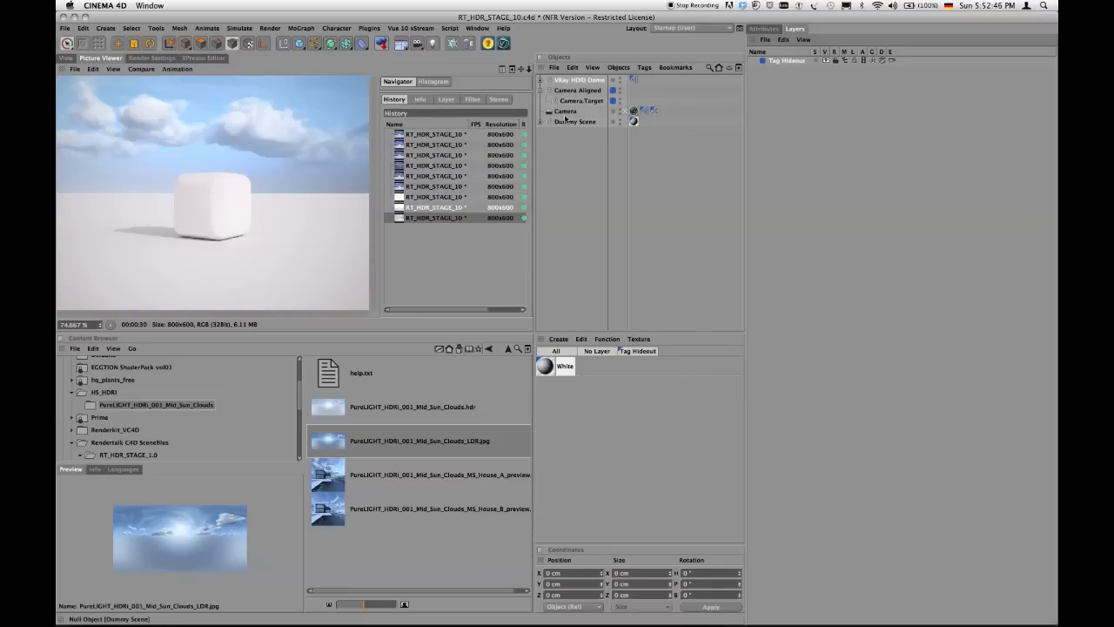
pyautogui.moveTo(598, 107)
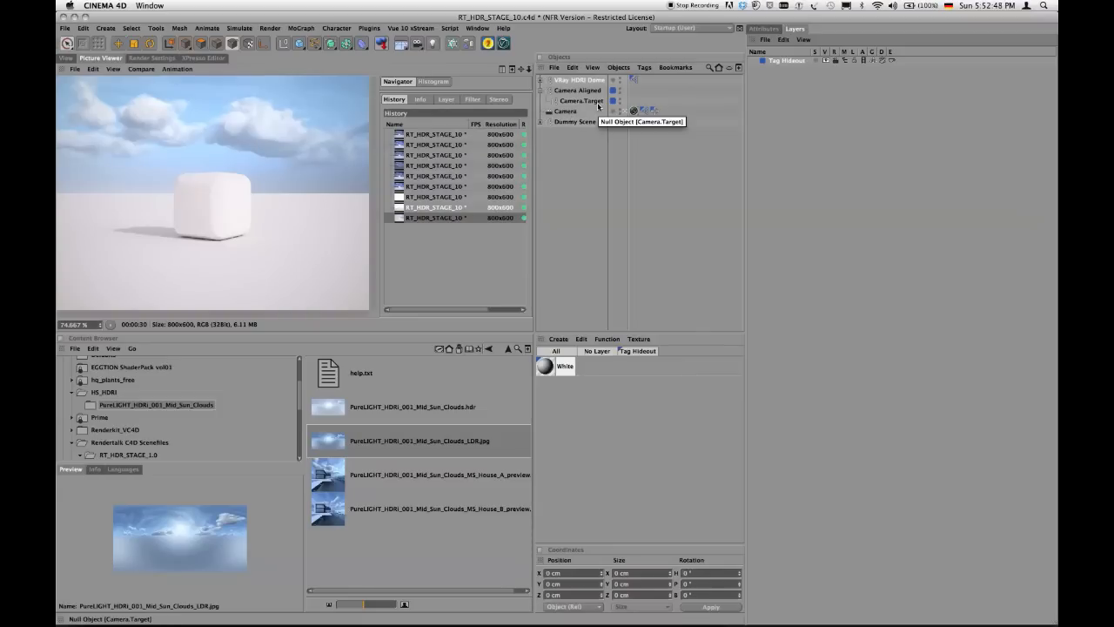
pyautogui.click(575, 120)
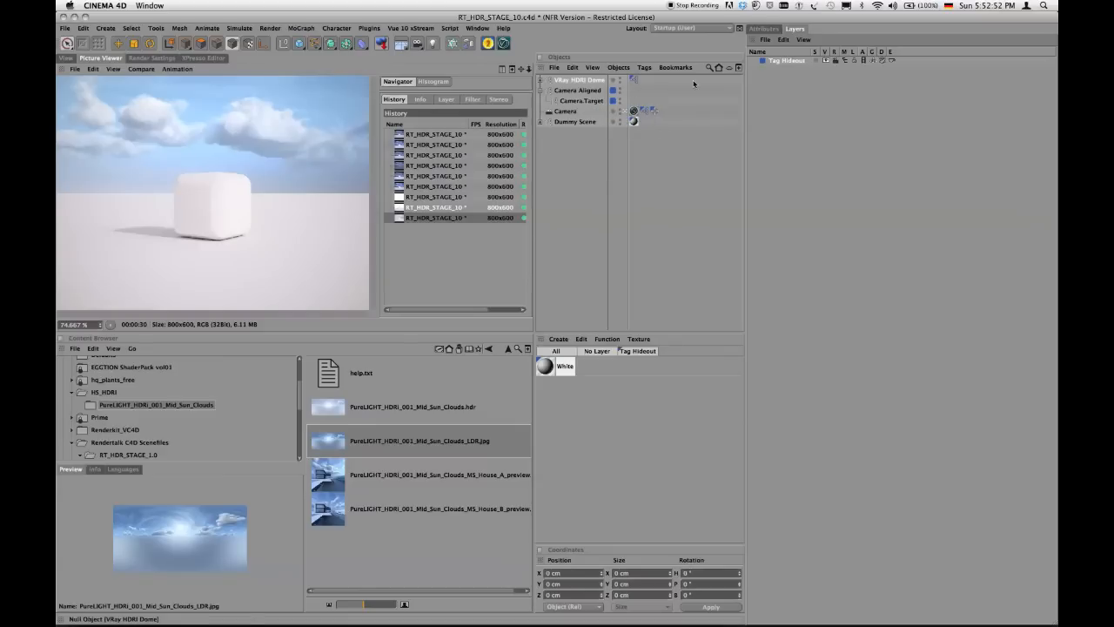
pyautogui.moveTo(816, 77)
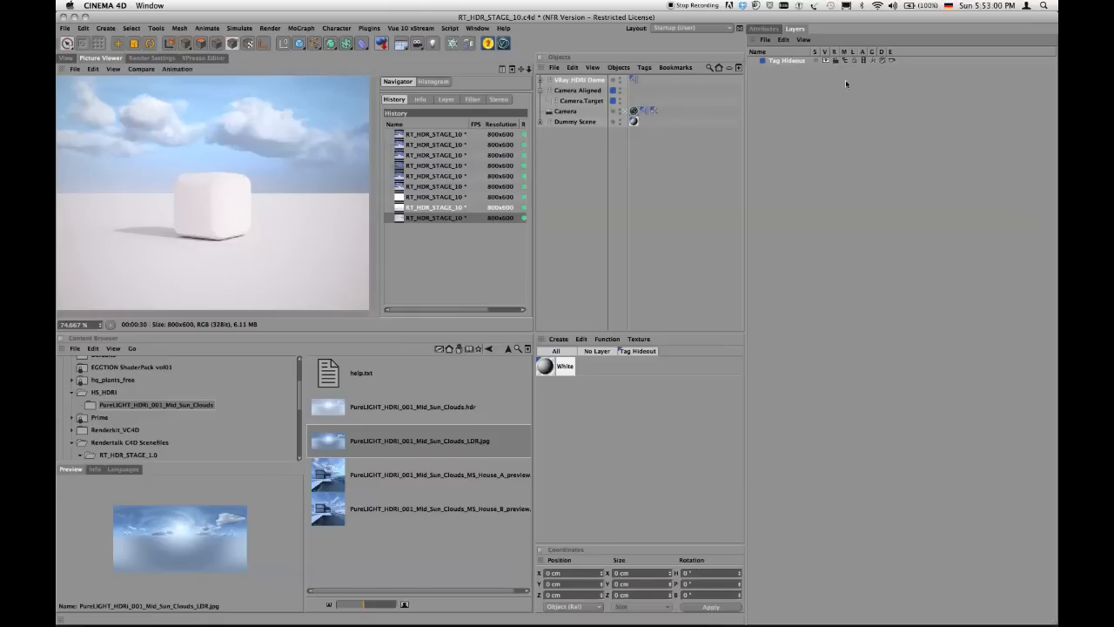
pyautogui.moveTo(843, 64)
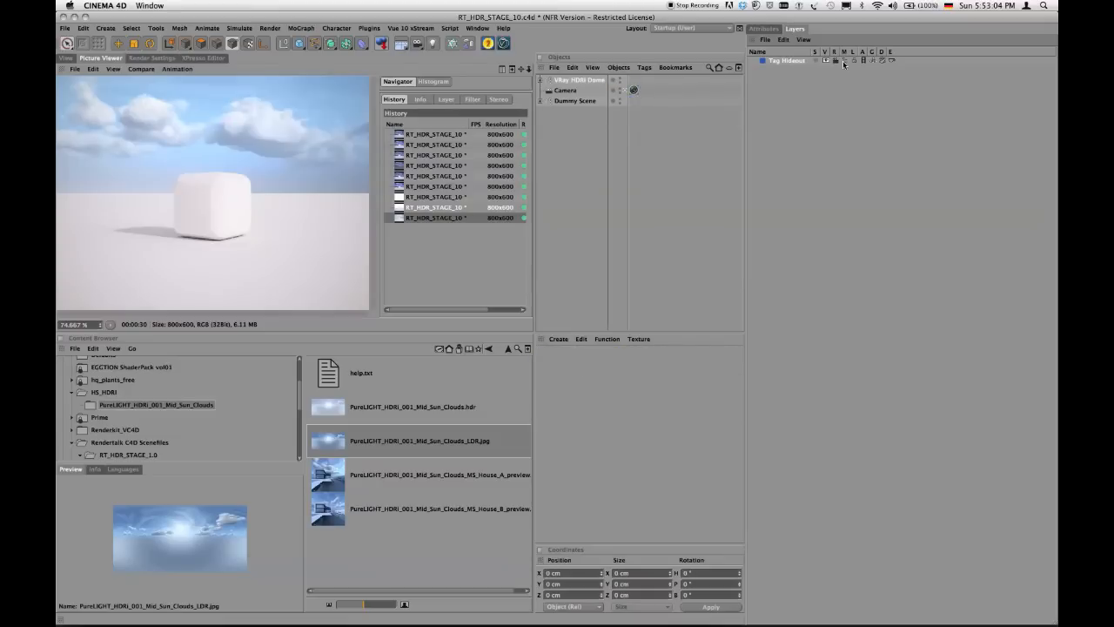
# Return to the Attributes tab showing the VRay HDRI Dome parameters
pyautogui.click(579, 80)
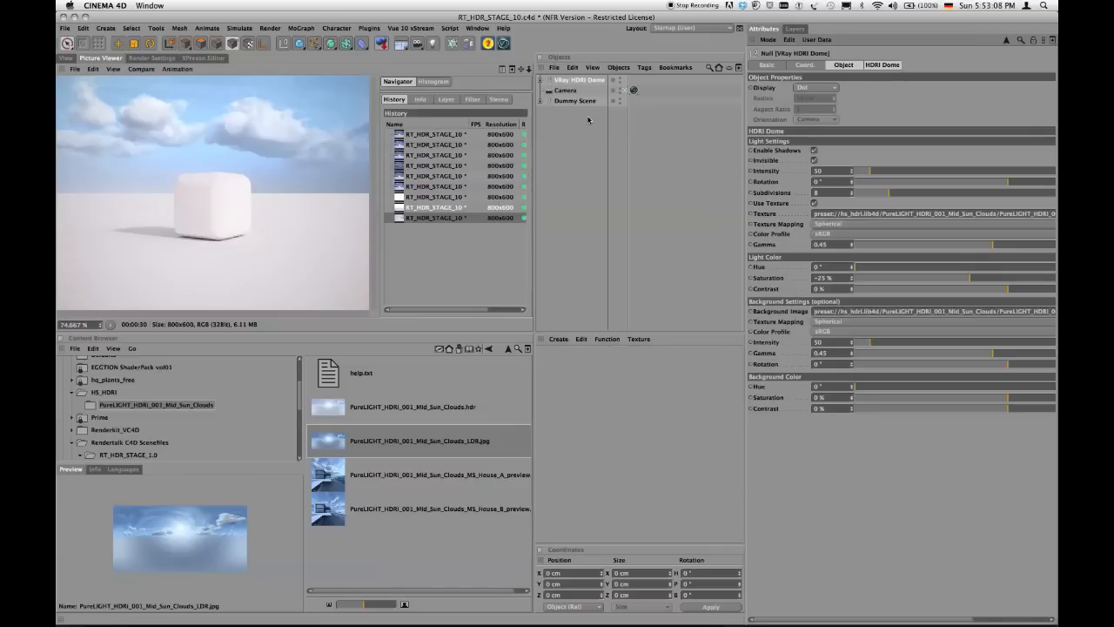
pyautogui.moveTo(658, 127)
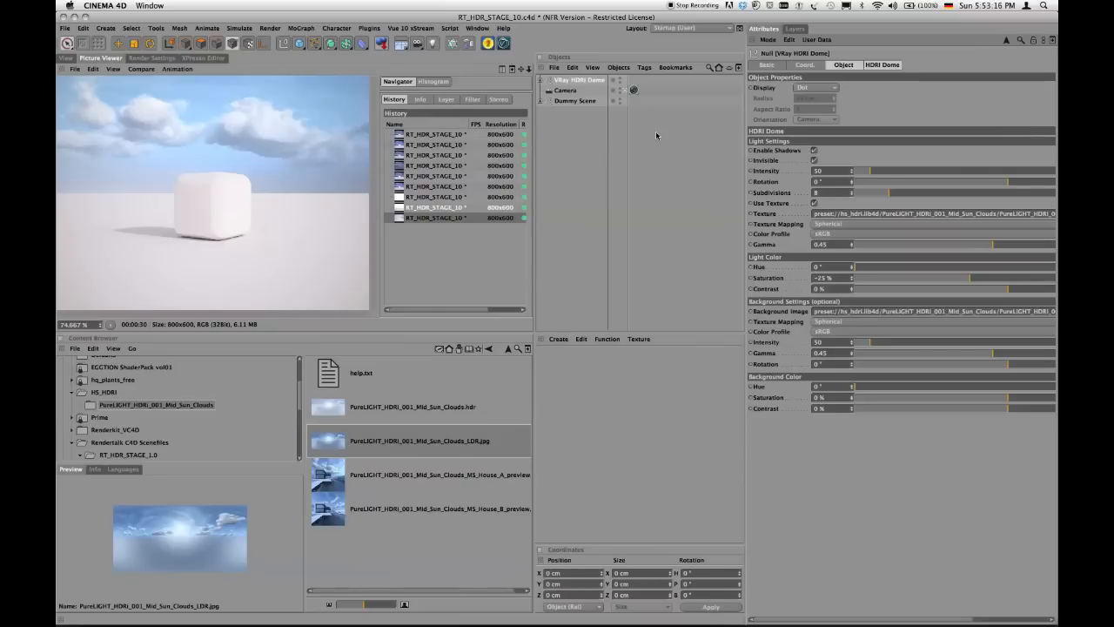
pyautogui.moveTo(566, 159)
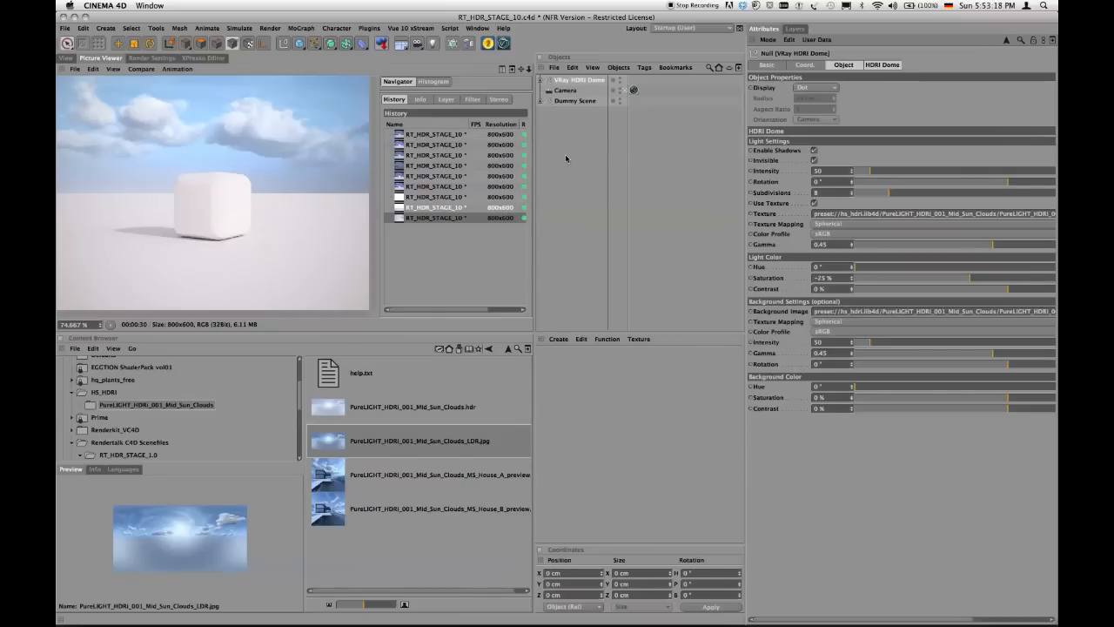